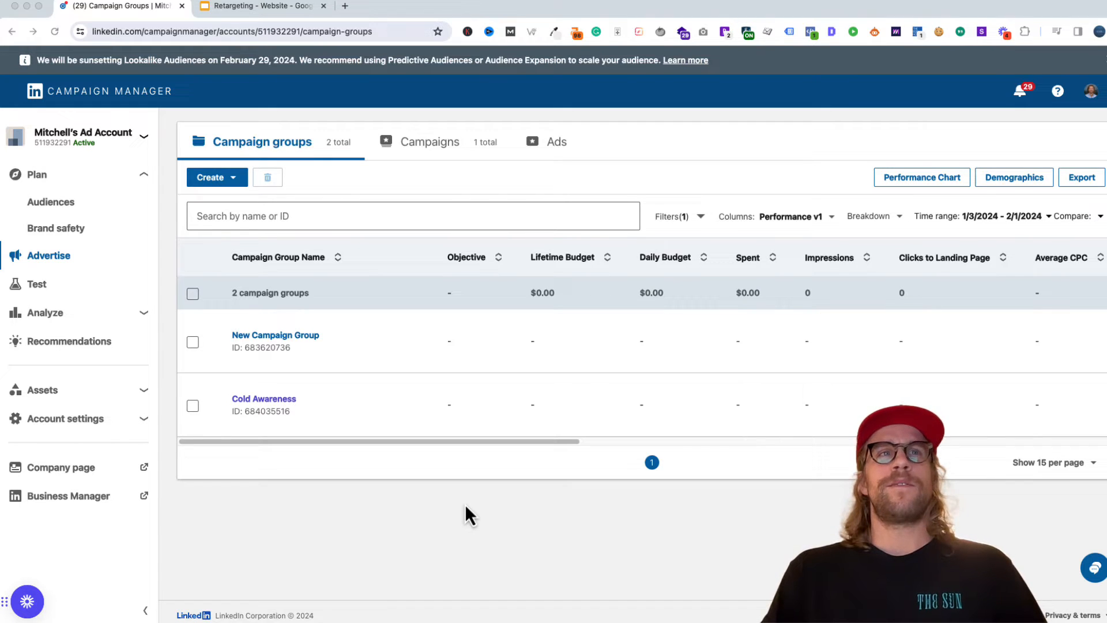
{"action": "mouse_move", "coordinate": [148, 326]}
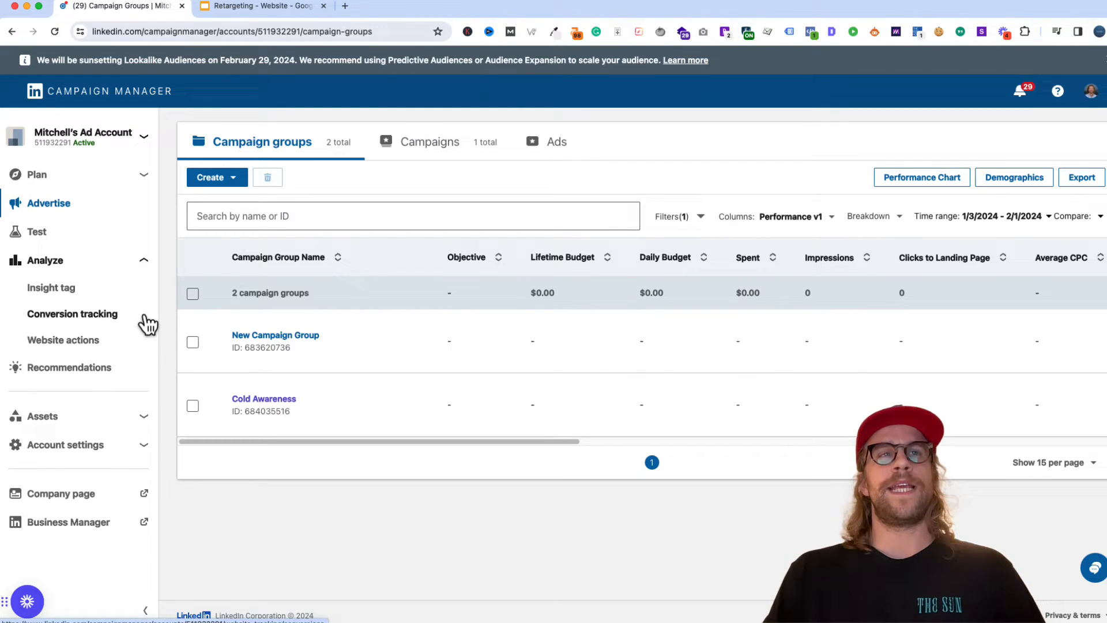
{"action": "mouse_move", "coordinate": [80, 319]}
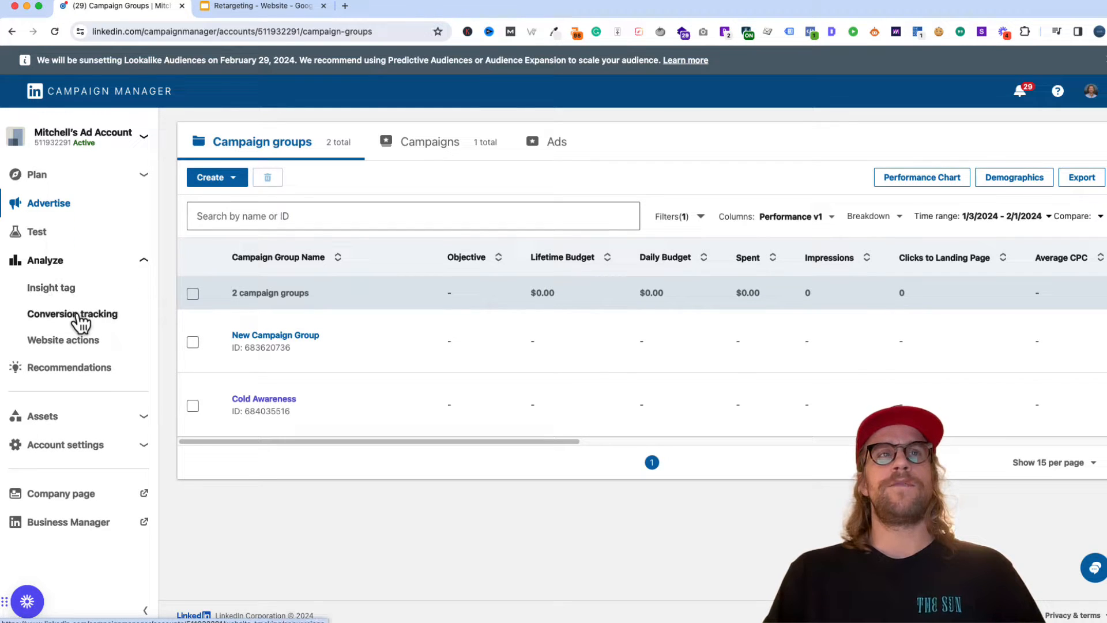
Open Conversion tracking's Data sources to check that the Insight Tag is active
{"action": "left_click", "coordinate": [72, 314]}
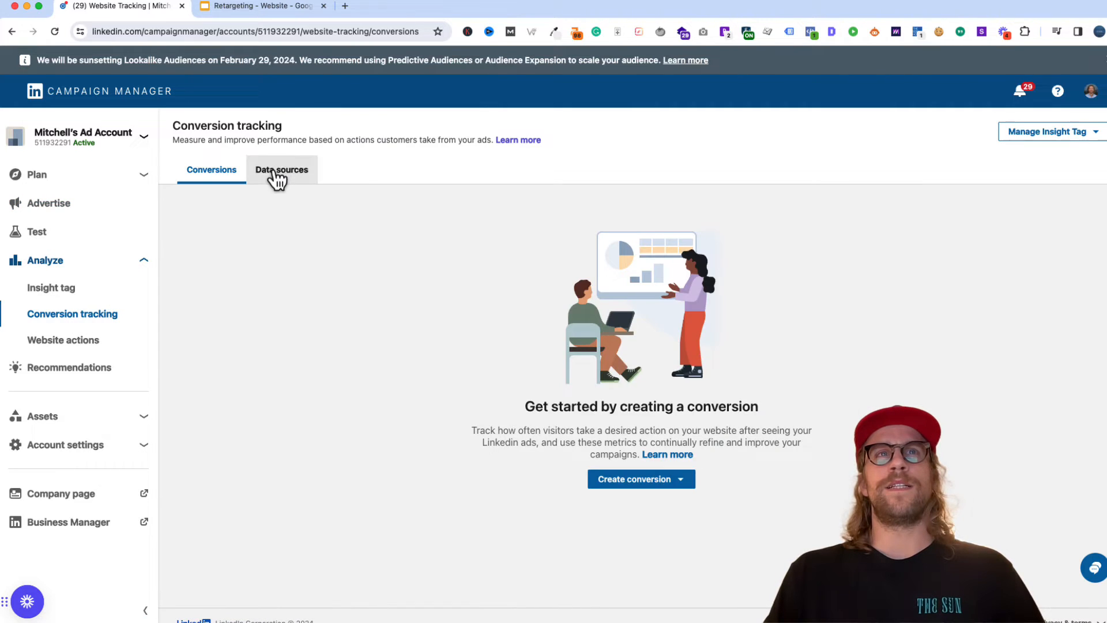
{"action": "left_click", "coordinate": [281, 170]}
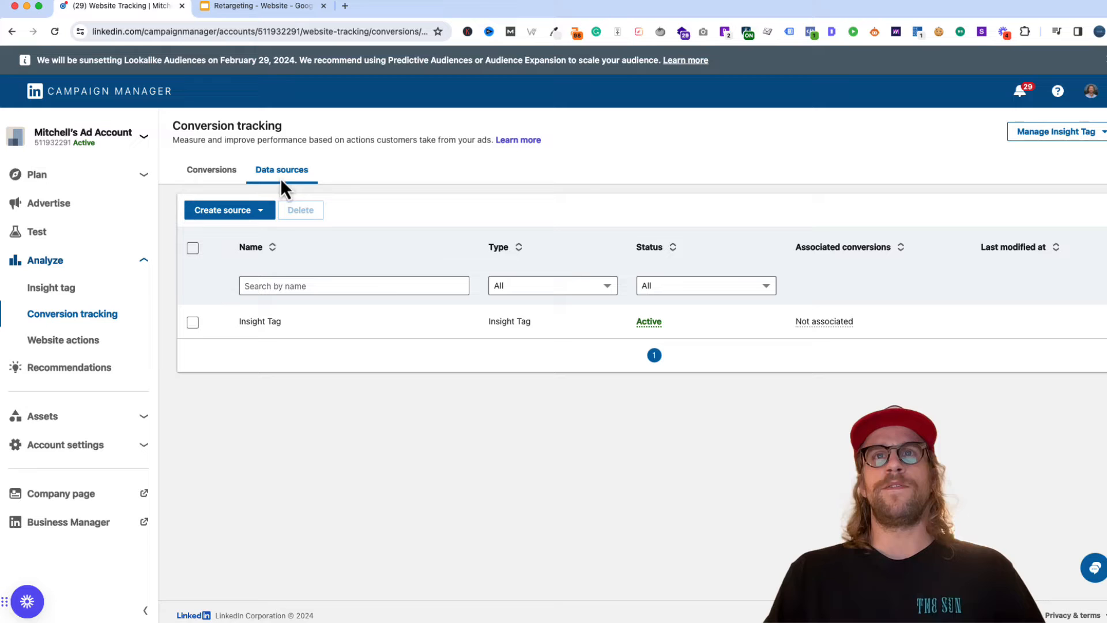
{"action": "mouse_move", "coordinate": [434, 334]}
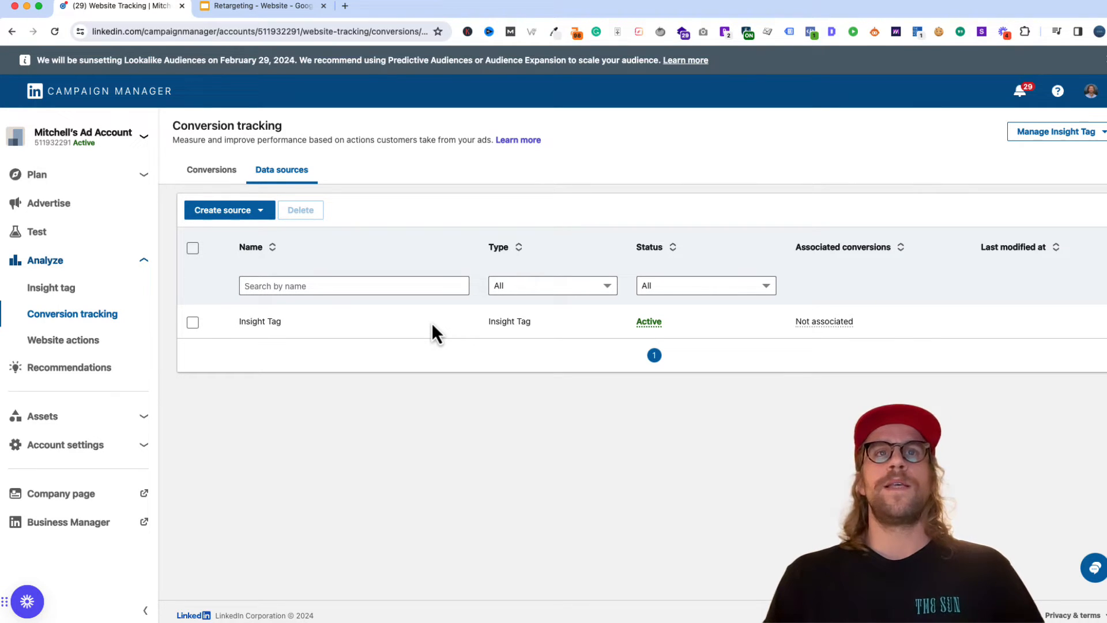
{"action": "mouse_move", "coordinate": [296, 338]}
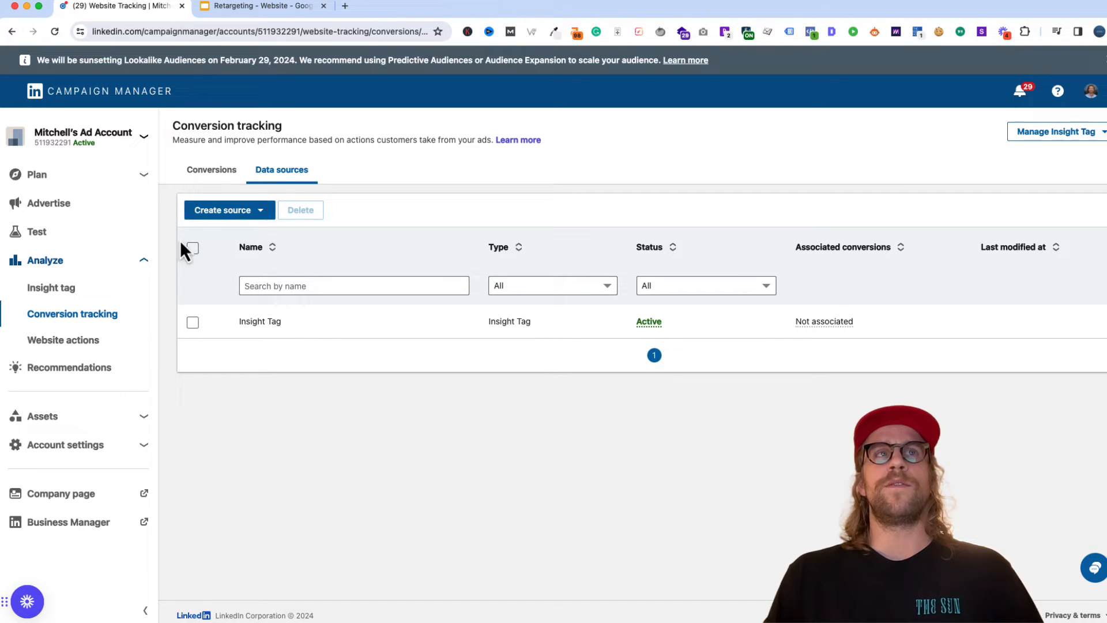
From Plan > Audiences, start a new audience of type Retarget by Website
{"action": "left_click", "coordinate": [36, 174]}
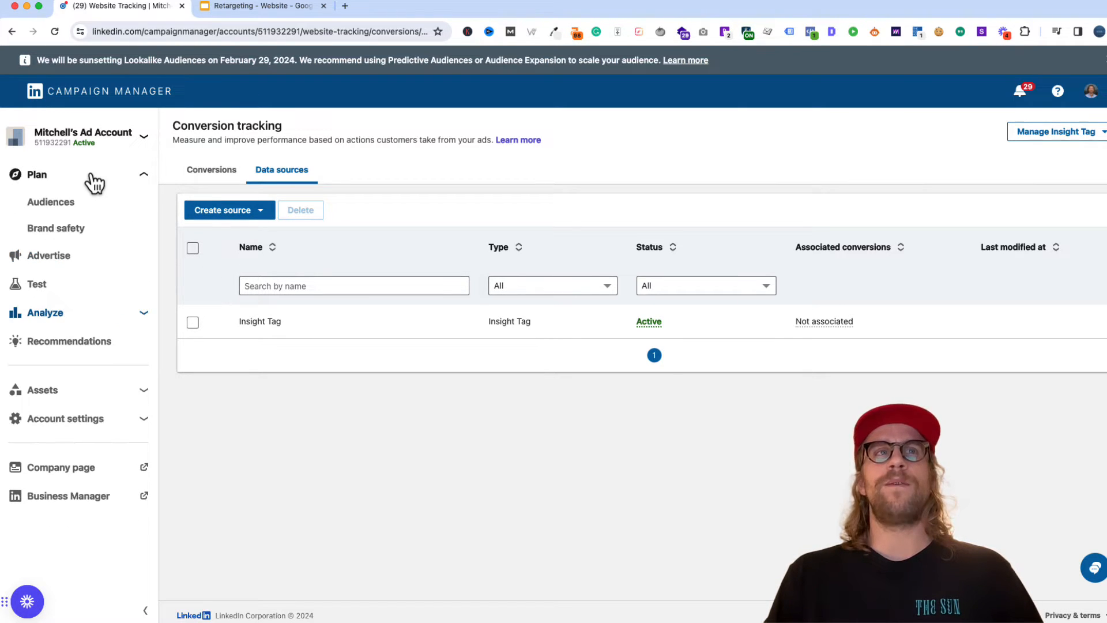
{"action": "left_click", "coordinate": [51, 202]}
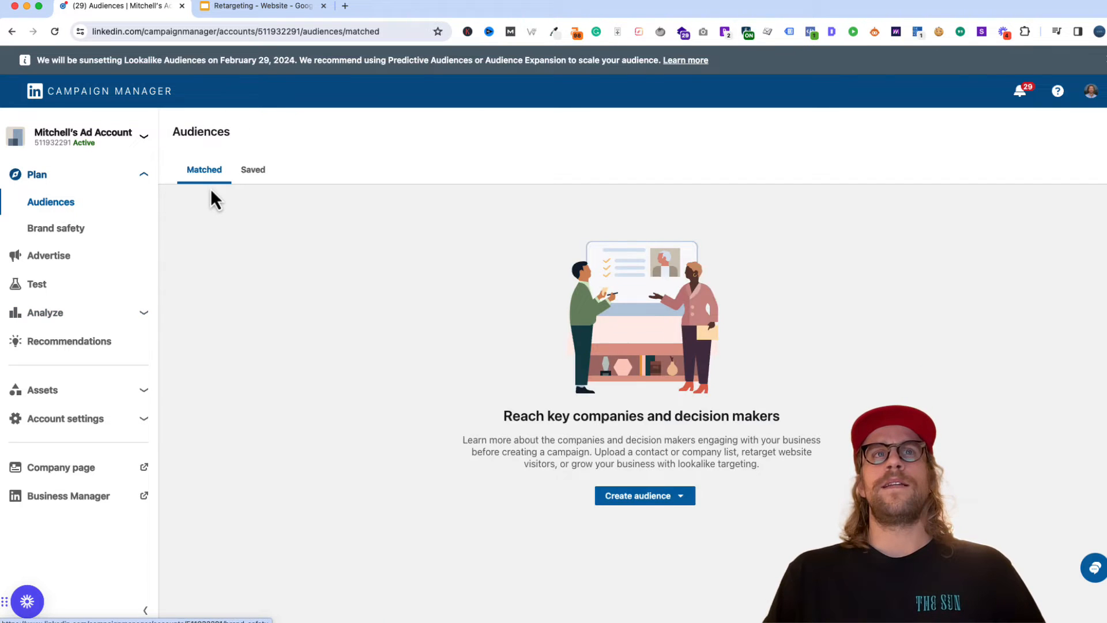
{"action": "mouse_move", "coordinate": [644, 494]}
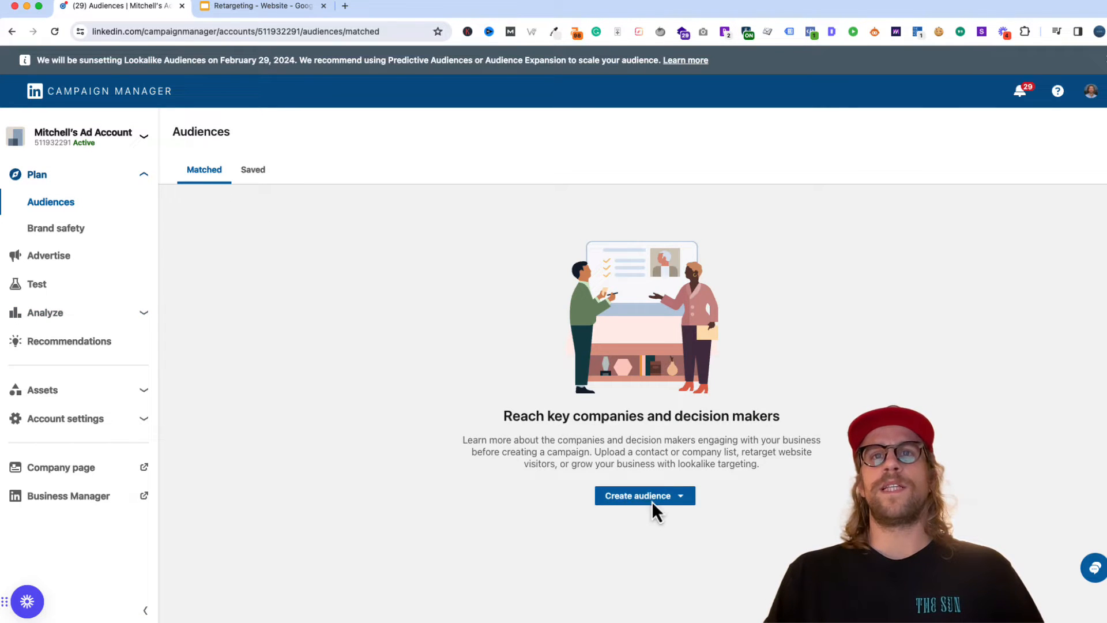
{"action": "left_click", "coordinate": [644, 494]}
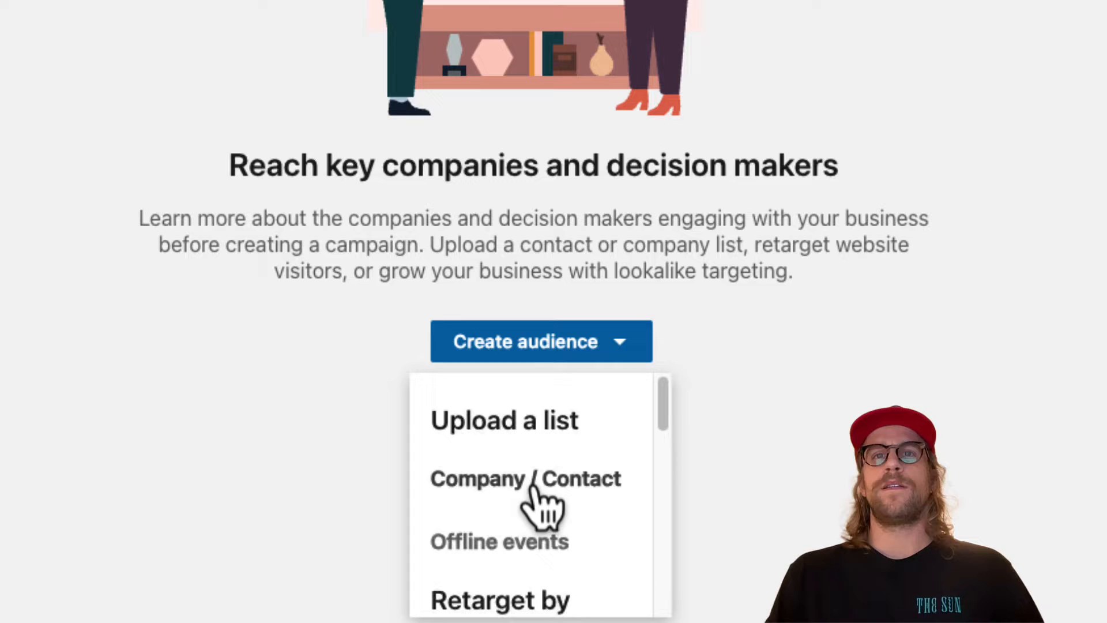
{"action": "scroll", "scroll_direction": "down", "scroll_amount": 3}
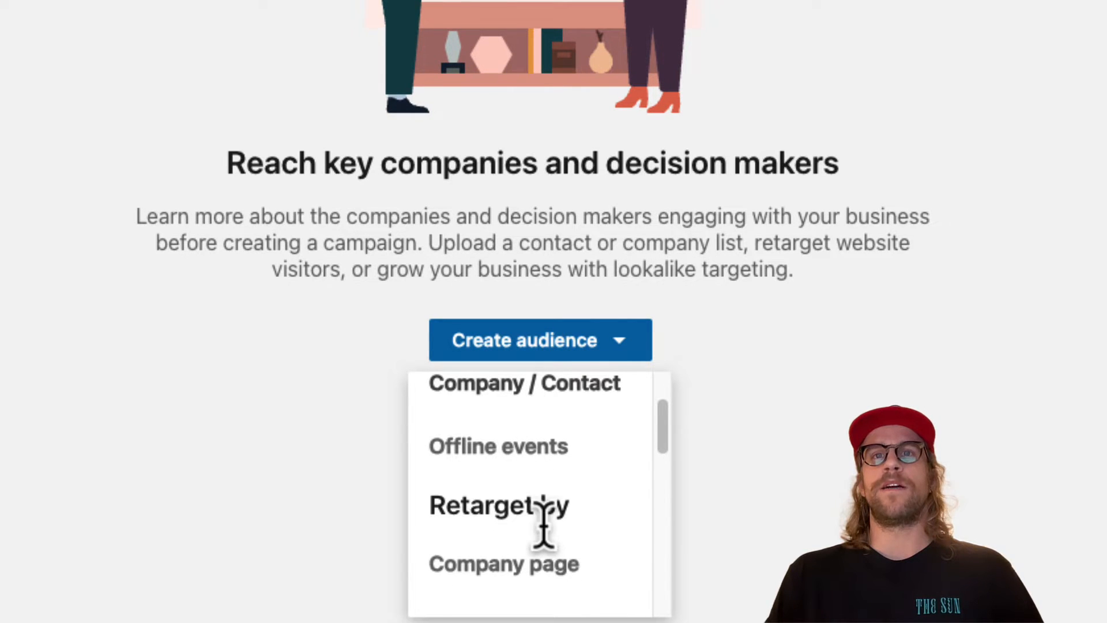
{"action": "scroll", "scroll_direction": "down", "scroll_amount": 3}
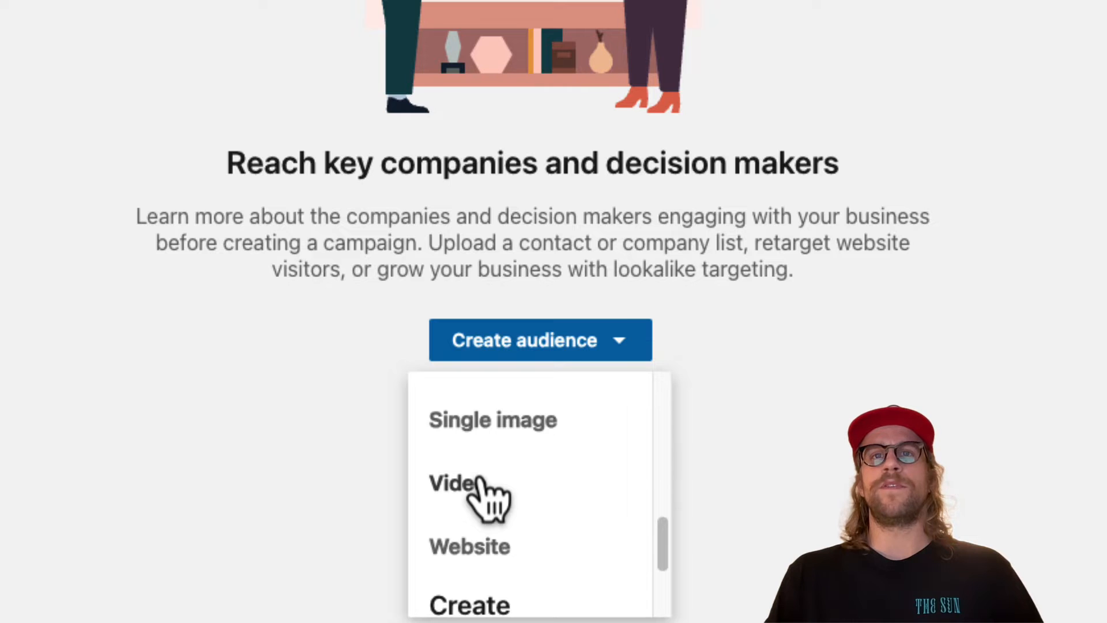
{"action": "mouse_move", "coordinate": [484, 561]}
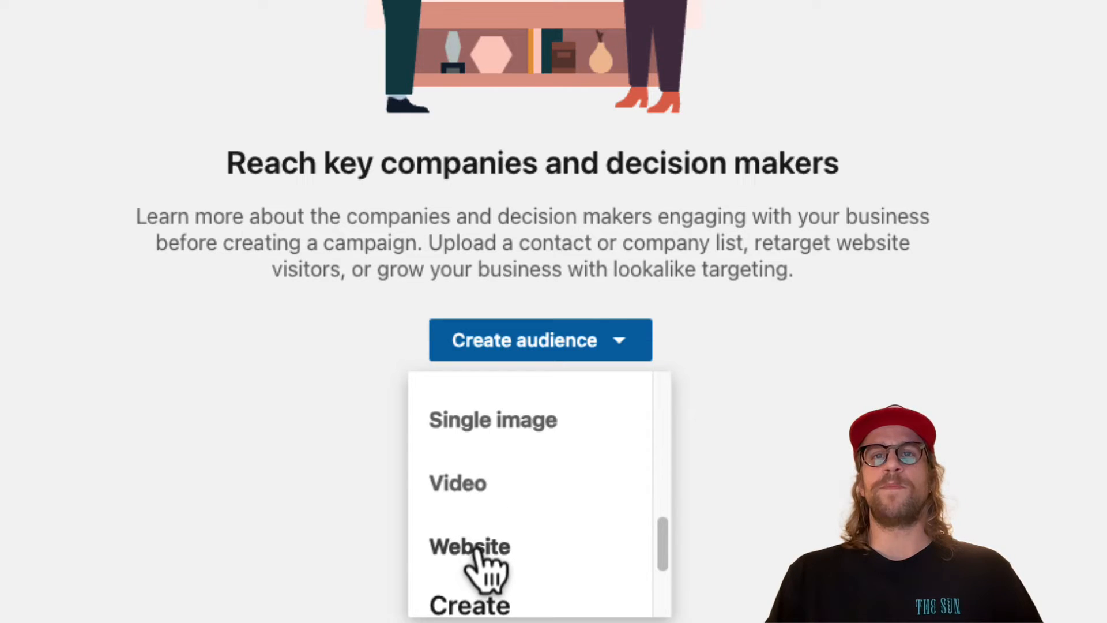
{"action": "left_click", "coordinate": [469, 546]}
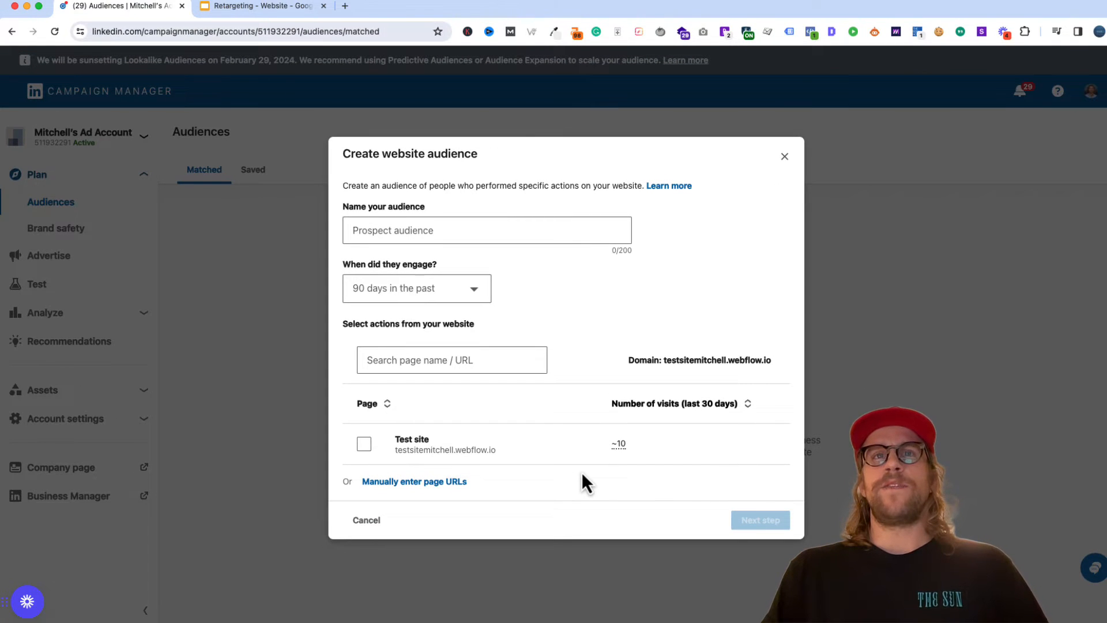
{"action": "left_click", "coordinate": [260, 6]}
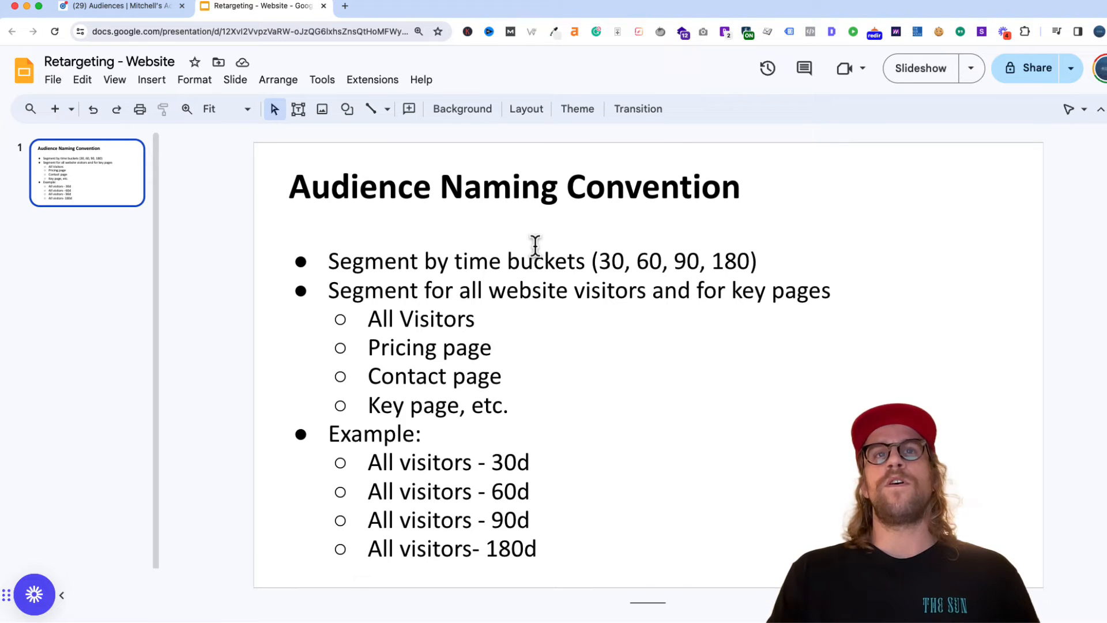
{"action": "mouse_move", "coordinate": [434, 317]}
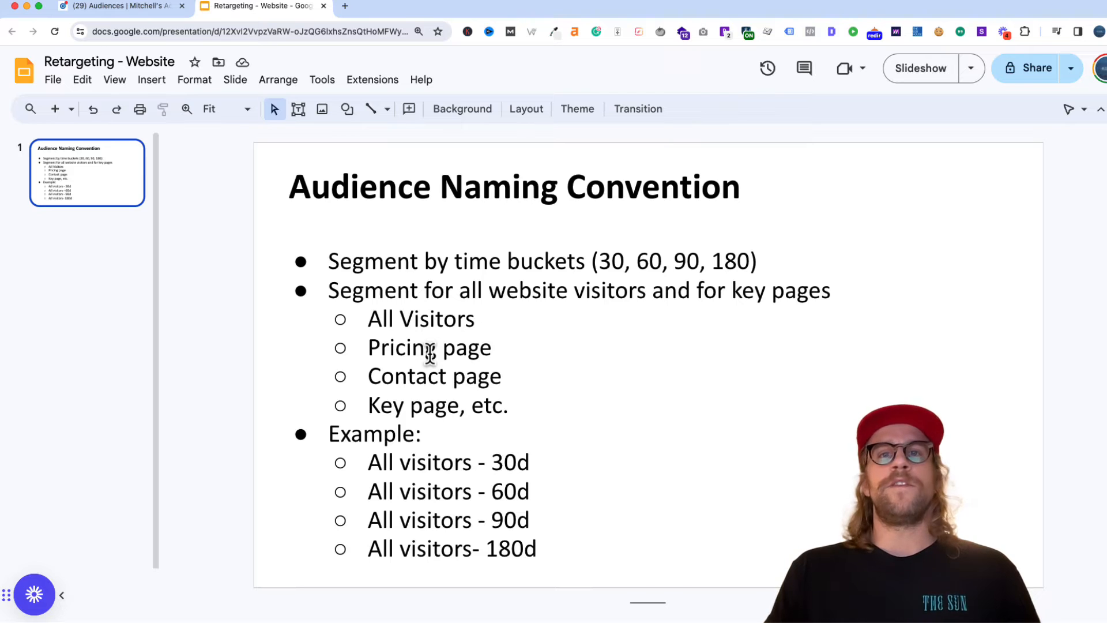
{"action": "mouse_move", "coordinate": [474, 379]}
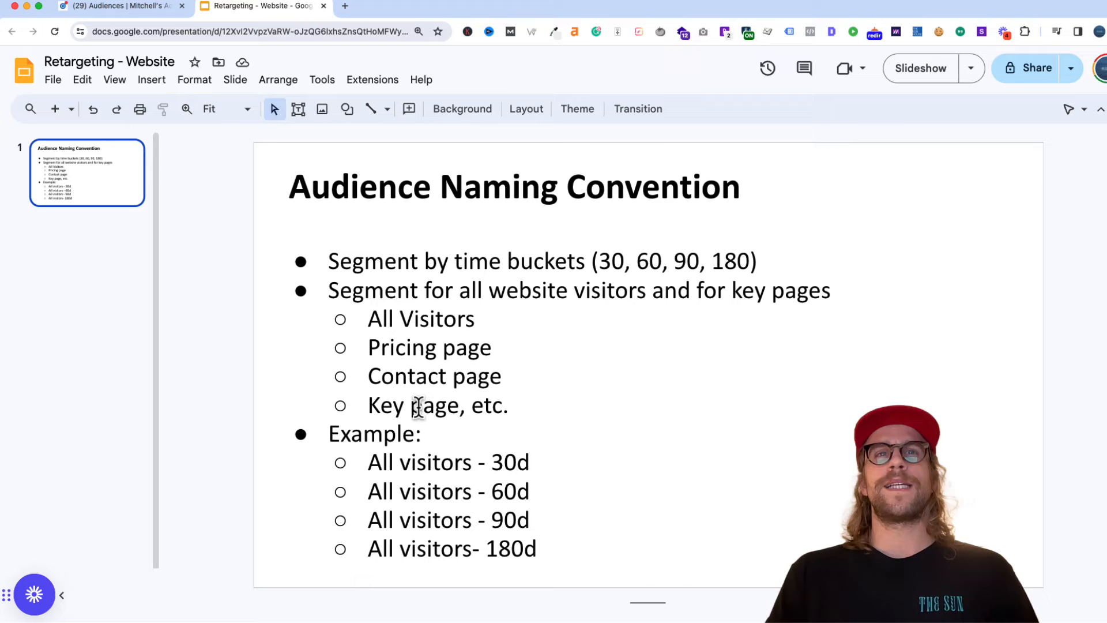
{"action": "mouse_move", "coordinate": [413, 466]}
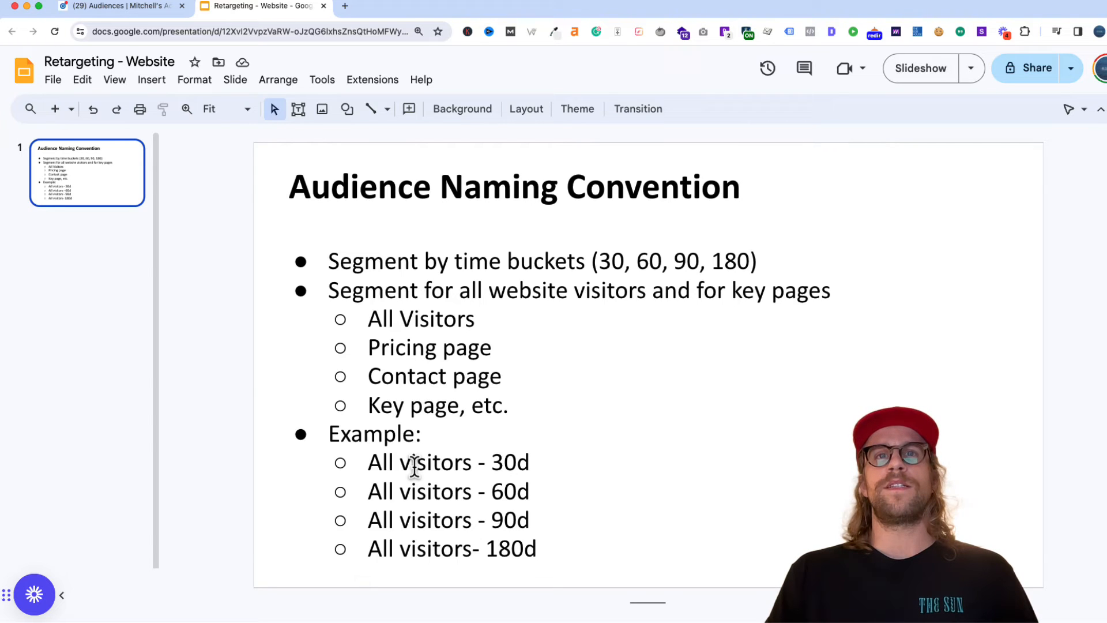
{"action": "mouse_move", "coordinate": [519, 554]}
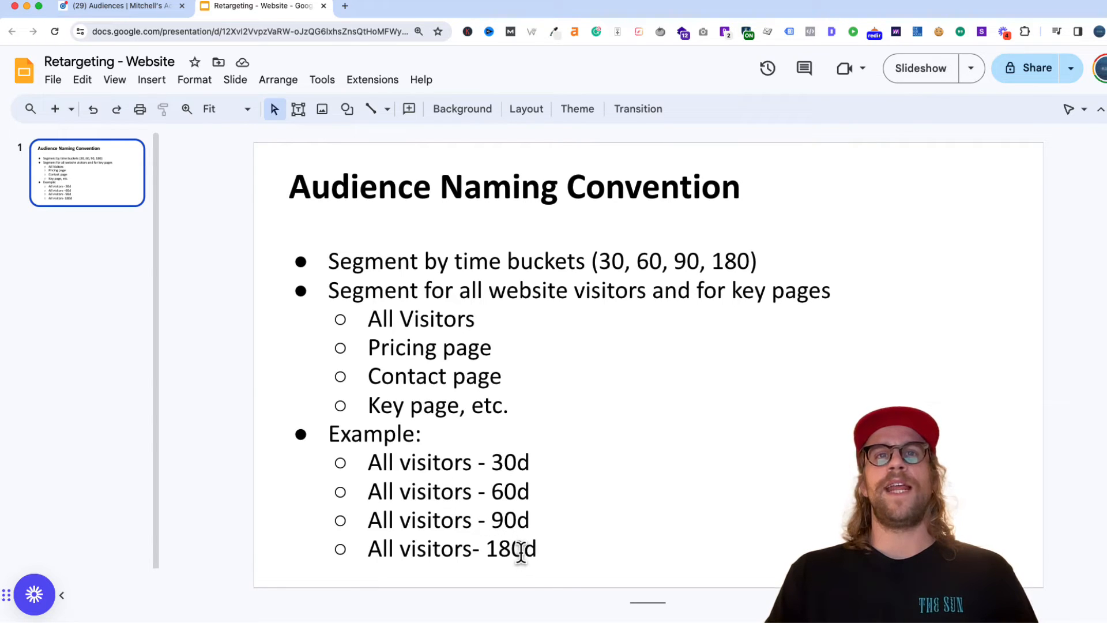
{"action": "left_click", "coordinate": [120, 6]}
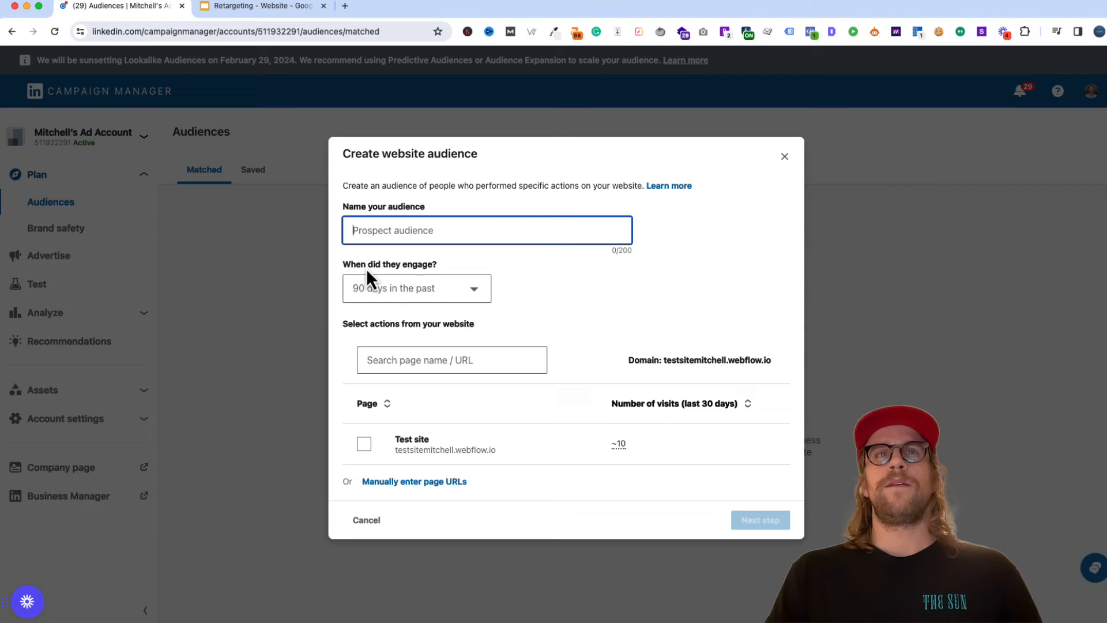
Name the audience 'All visitors - 30d' and limit it to the last 30 days
{"action": "type", "text": "All visitors - 30d"}
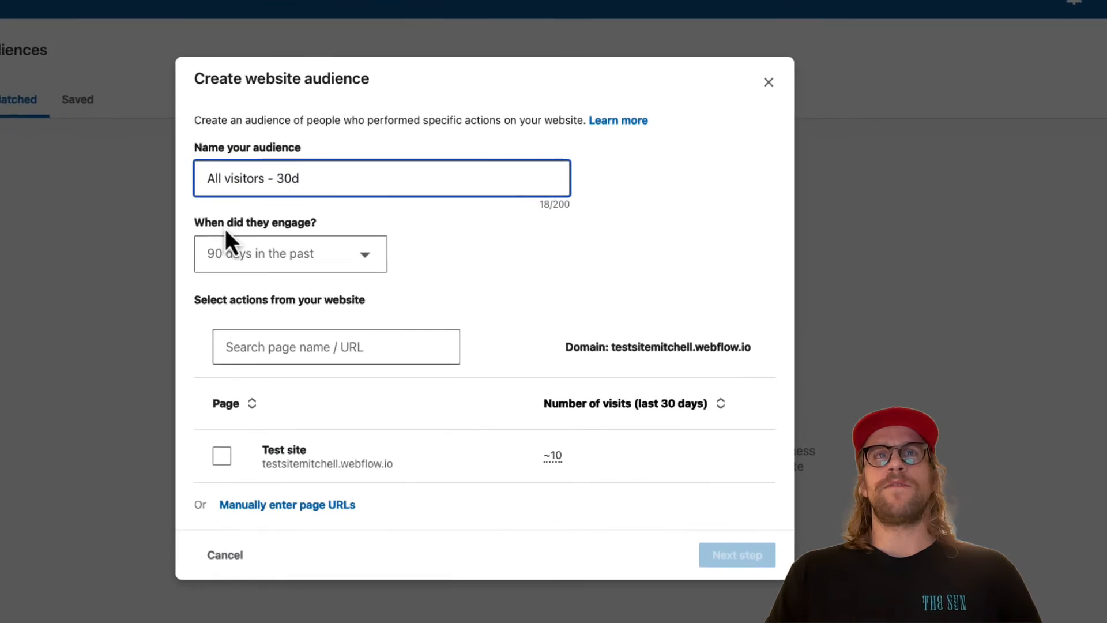
{"action": "left_click", "coordinate": [291, 253]}
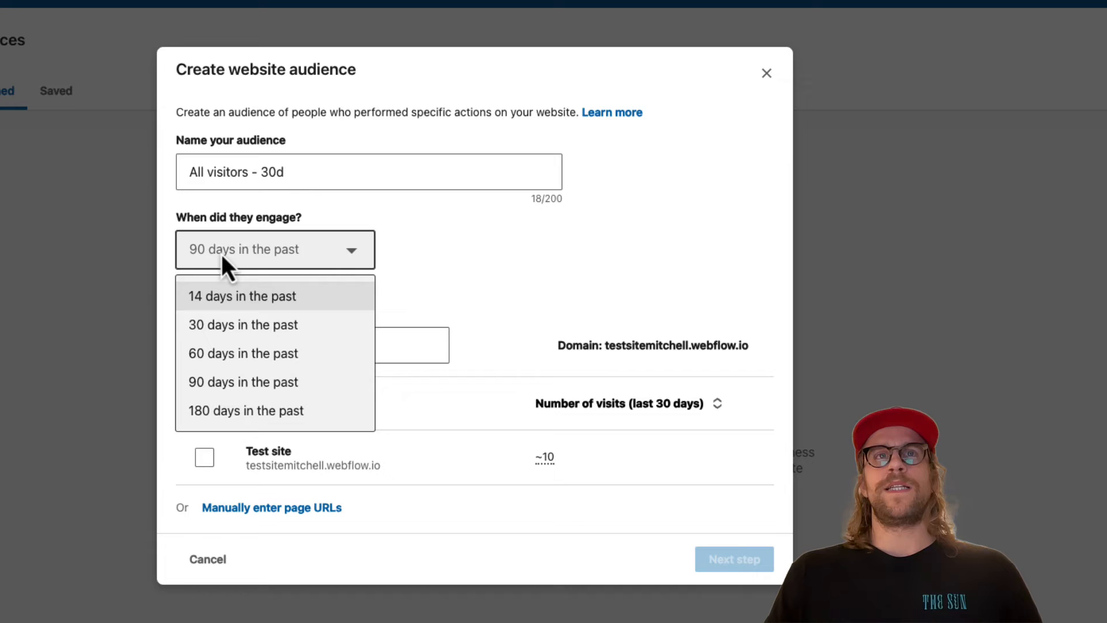
{"action": "mouse_move", "coordinate": [243, 325]}
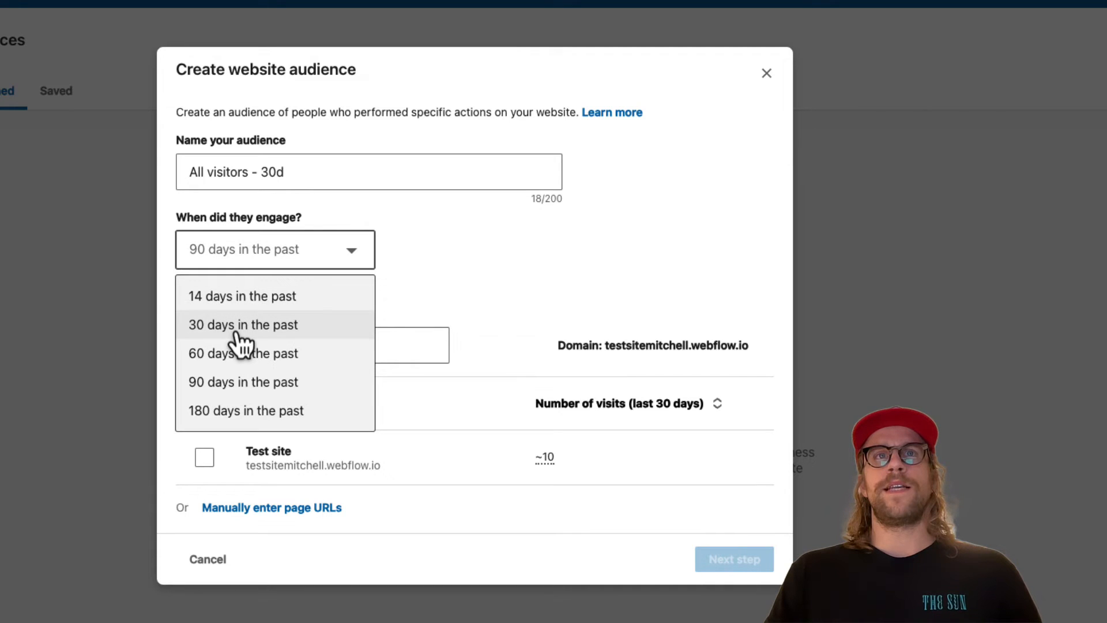
{"action": "left_click", "coordinate": [243, 324]}
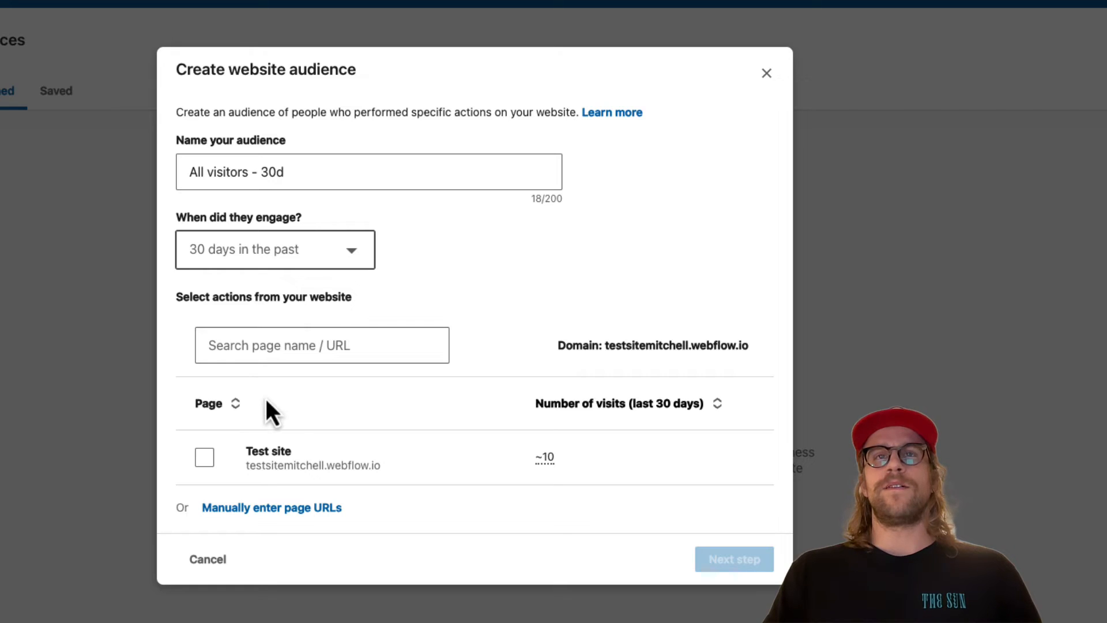
{"action": "mouse_move", "coordinate": [292, 427]}
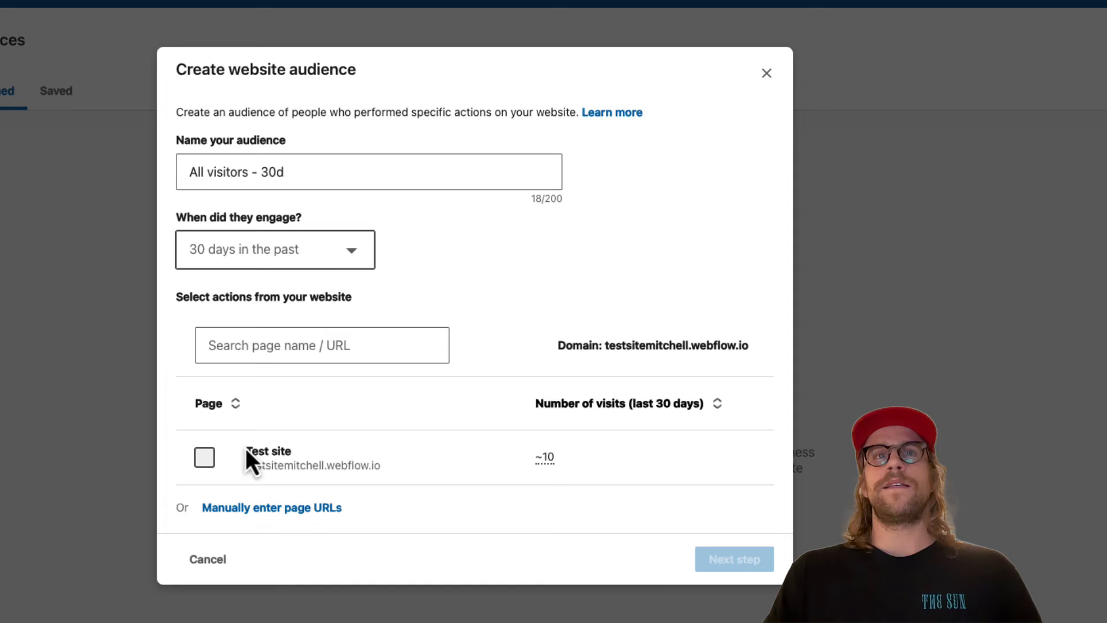
{"action": "mouse_move", "coordinate": [212, 477]}
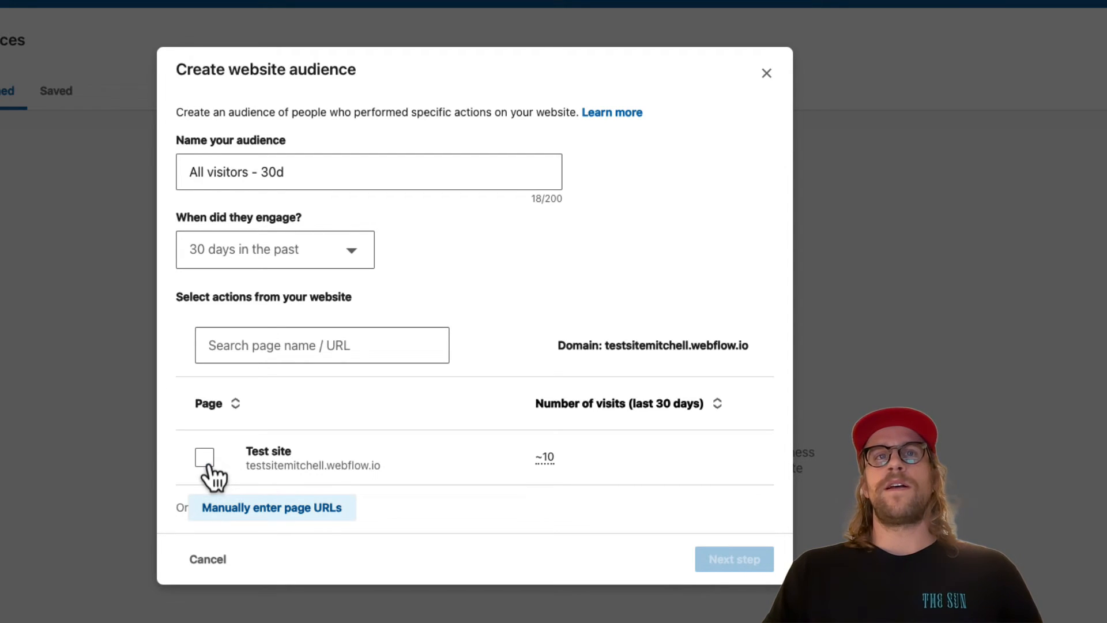
{"action": "mouse_move", "coordinate": [223, 487]}
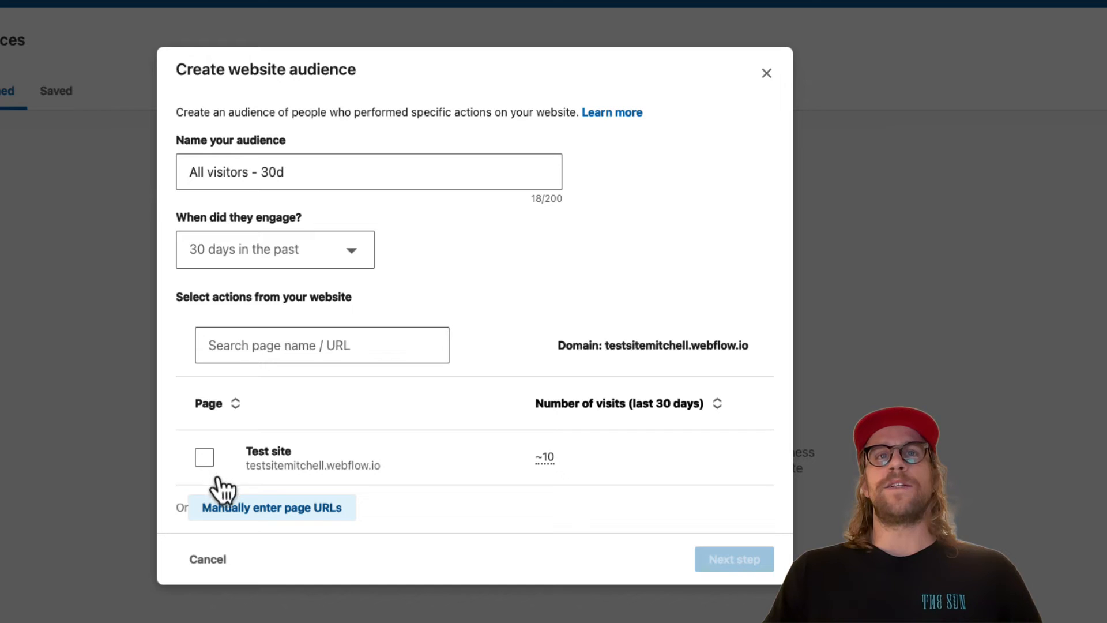
Add a manual URL rule matching pages that contain mitchellgould.com
{"action": "left_click", "coordinate": [271, 507]}
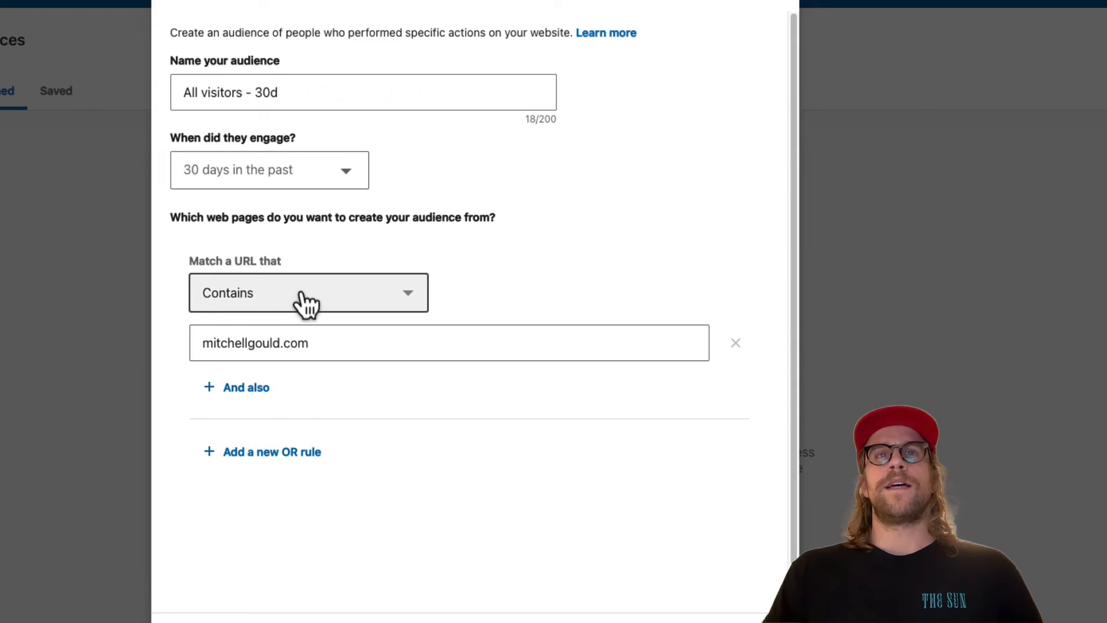
{"action": "left_click", "coordinate": [308, 292]}
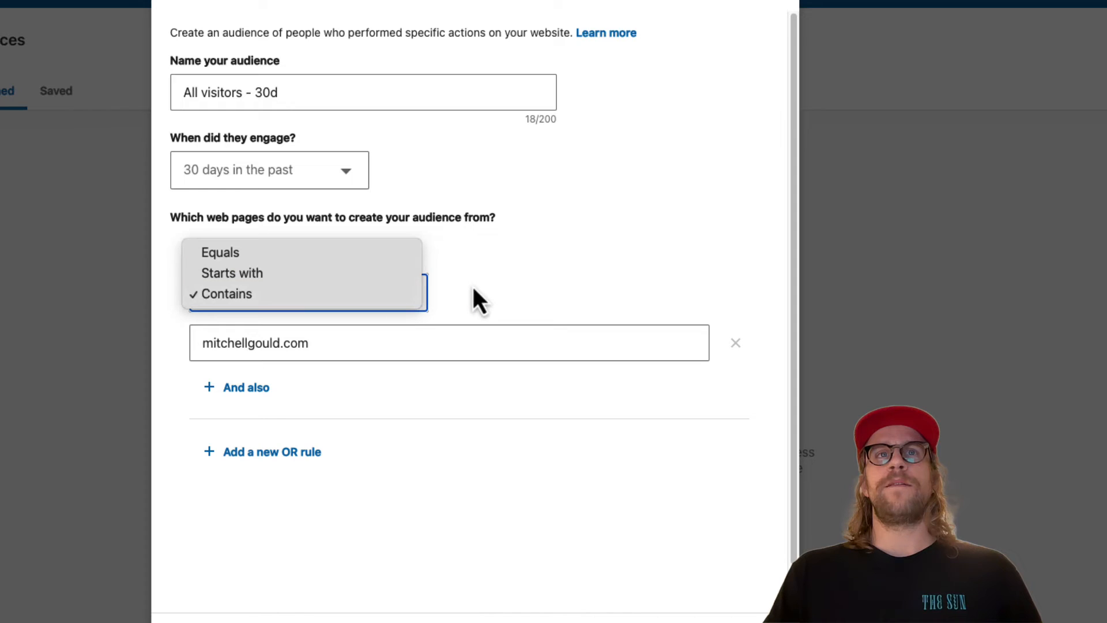
{"action": "left_click", "coordinate": [224, 293]}
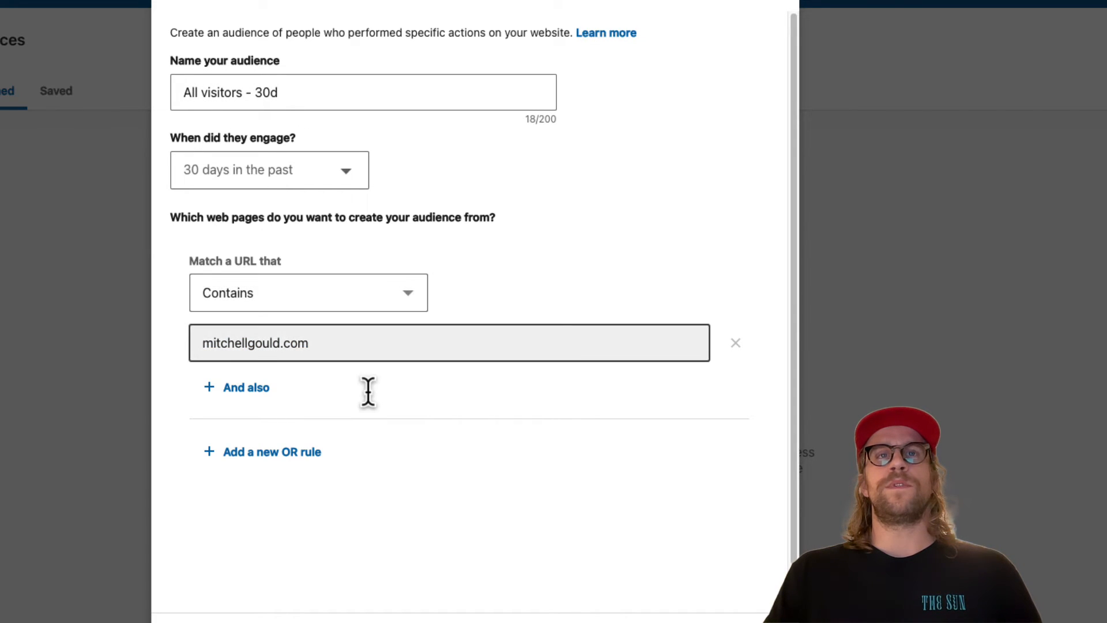
{"action": "mouse_move", "coordinate": [373, 408]}
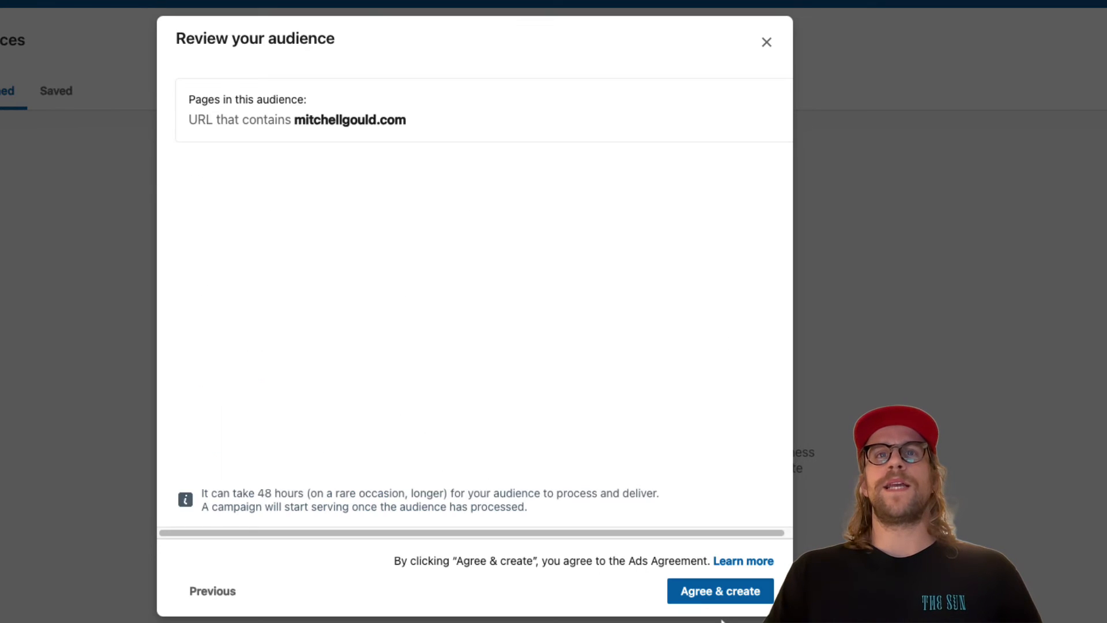
Agree and create the 'All visitors - 30d' website audience
{"action": "left_click", "coordinate": [720, 591]}
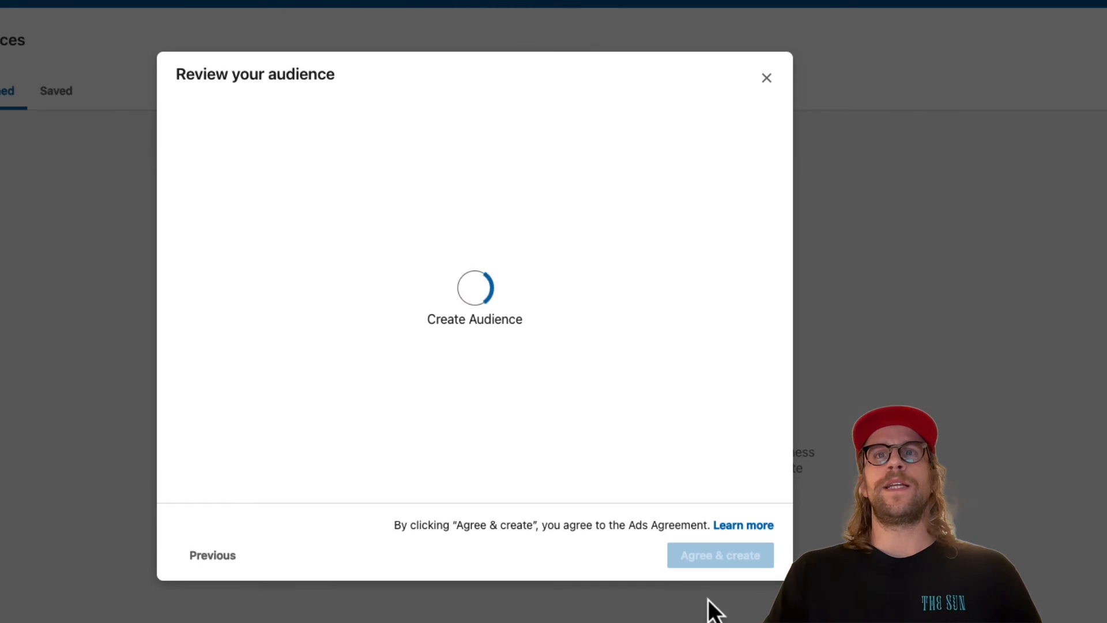
{"action": "left_click", "coordinate": [720, 554]}
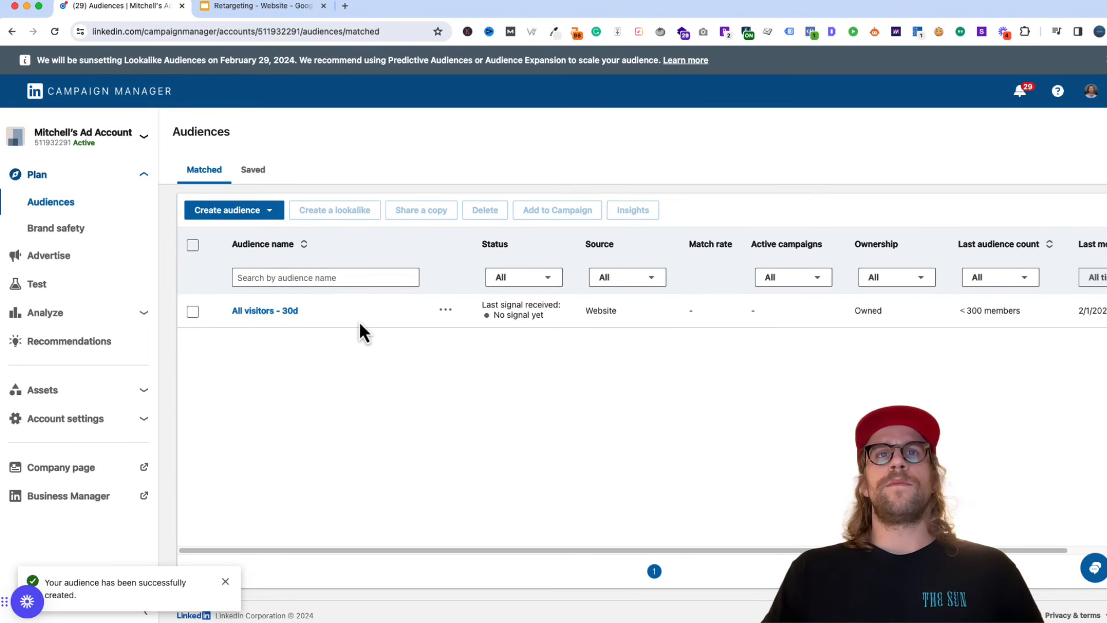
{"action": "mouse_move", "coordinate": [526, 338]}
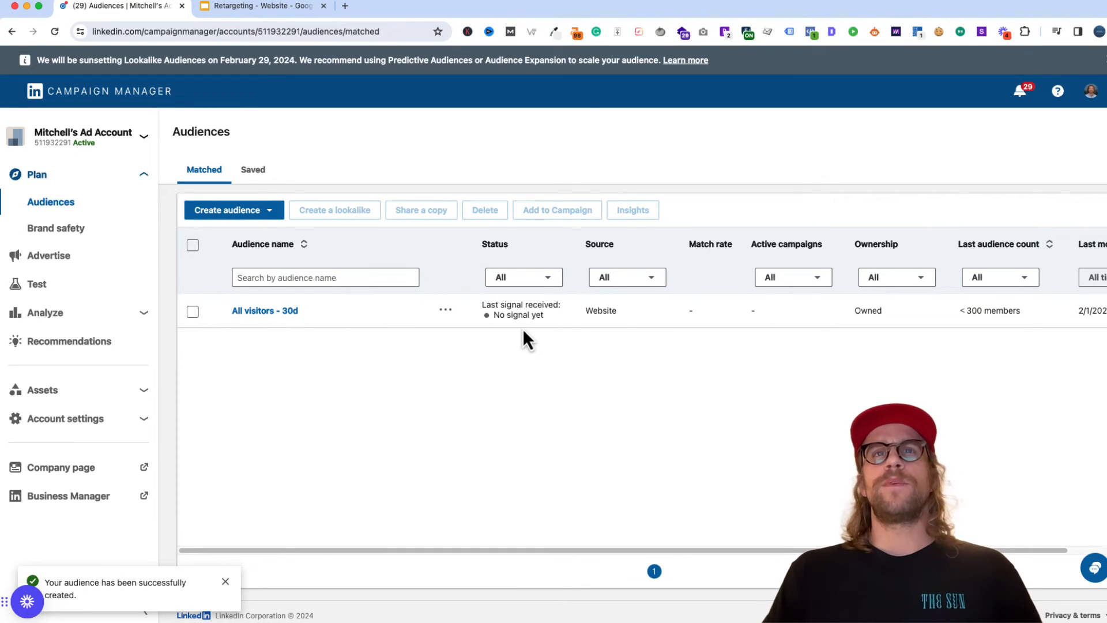
{"action": "mouse_move", "coordinate": [521, 328]}
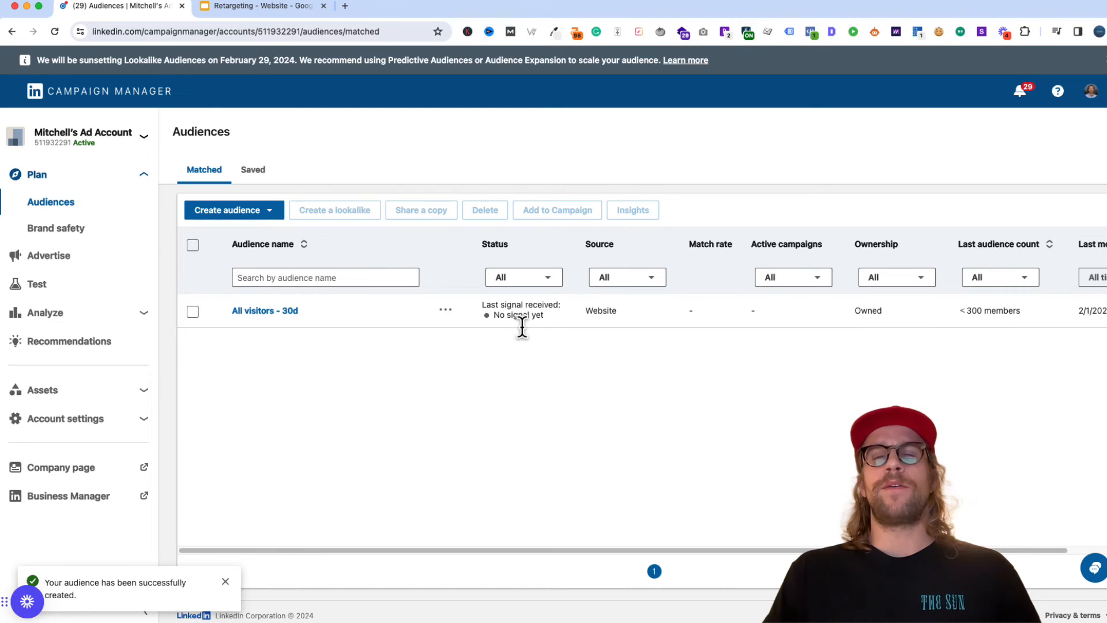
{"action": "mouse_move", "coordinate": [507, 327]}
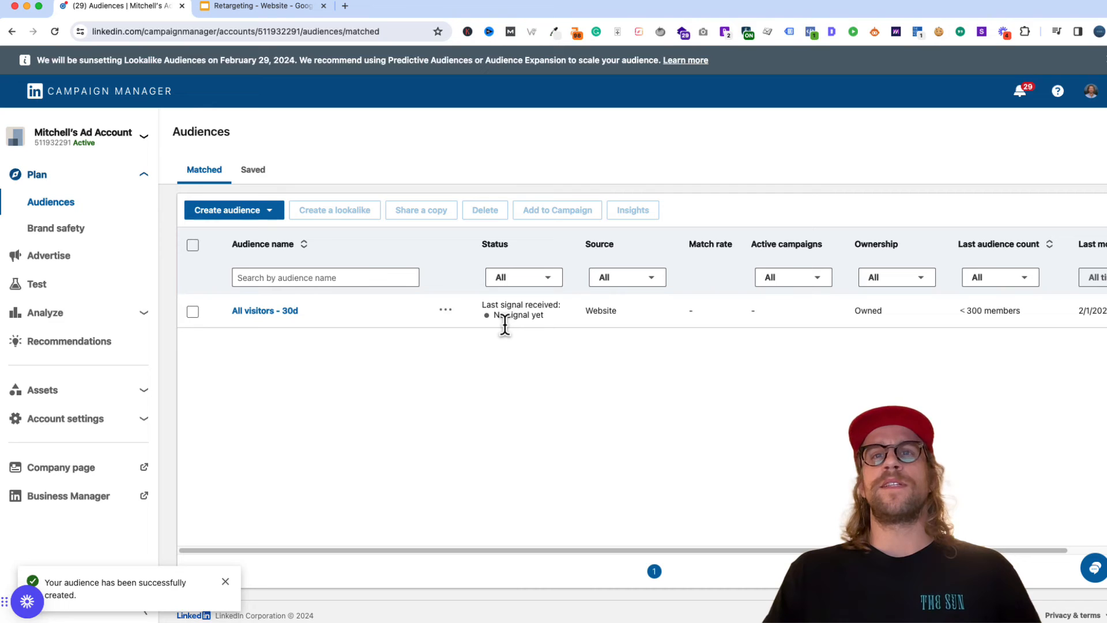
{"action": "mouse_move", "coordinate": [774, 332]}
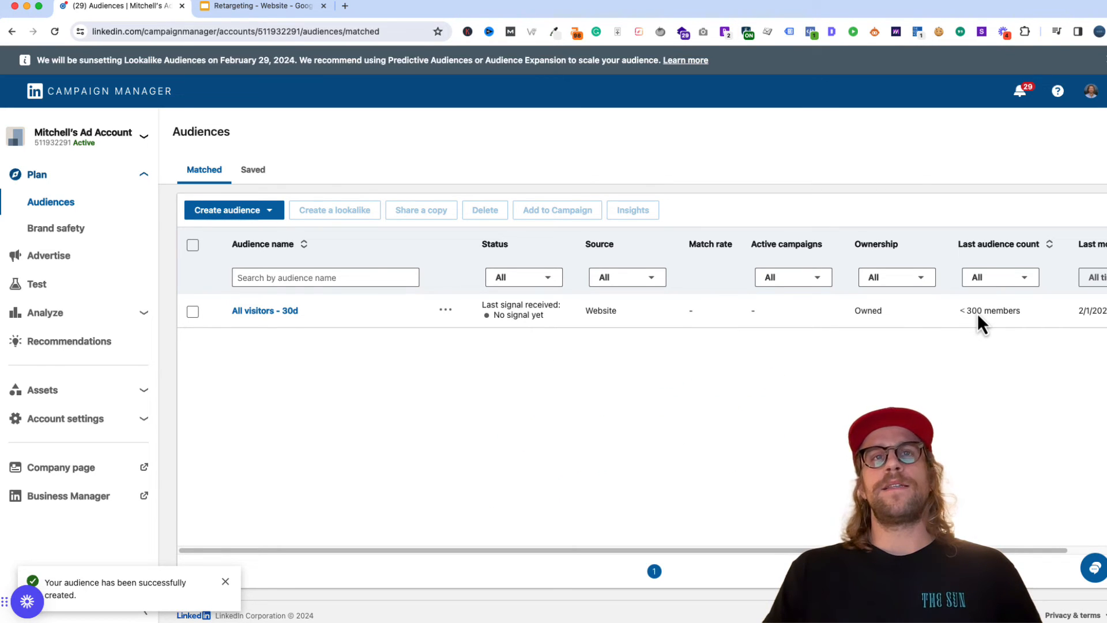
{"action": "mouse_move", "coordinate": [265, 310]}
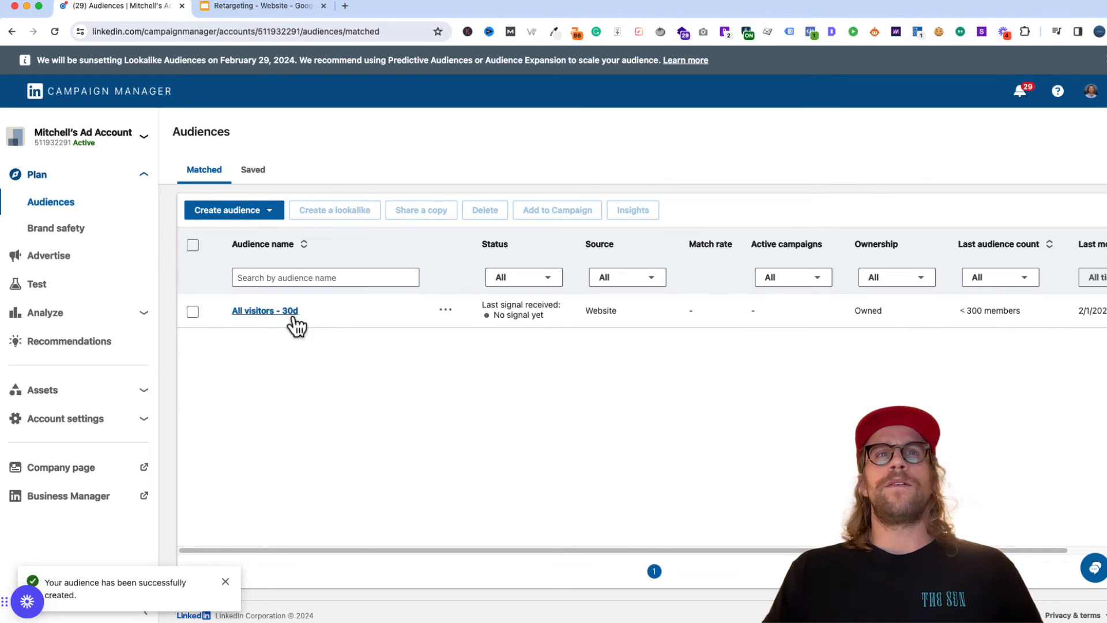
Check the 'All visitors - 60d' name on the slide, then reopen Campaign Manager's audience types
{"action": "left_click", "coordinate": [261, 6]}
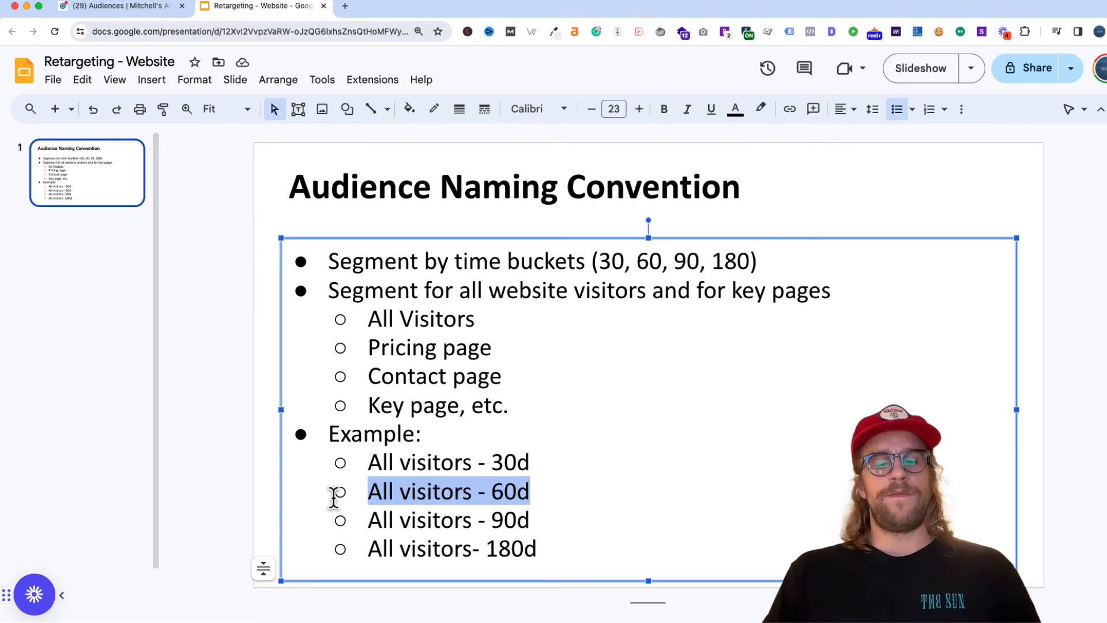
{"action": "left_click", "coordinate": [120, 6]}
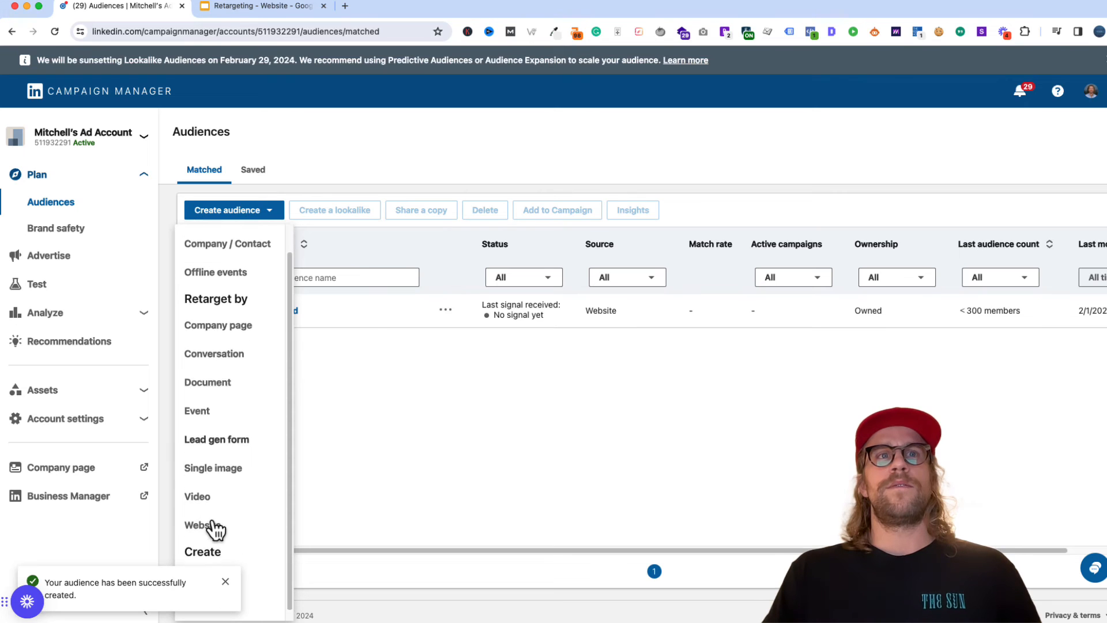
Create website audience 'All visitors - 60d' covering 60 days with manual URL entry
{"action": "left_click", "coordinate": [198, 524]}
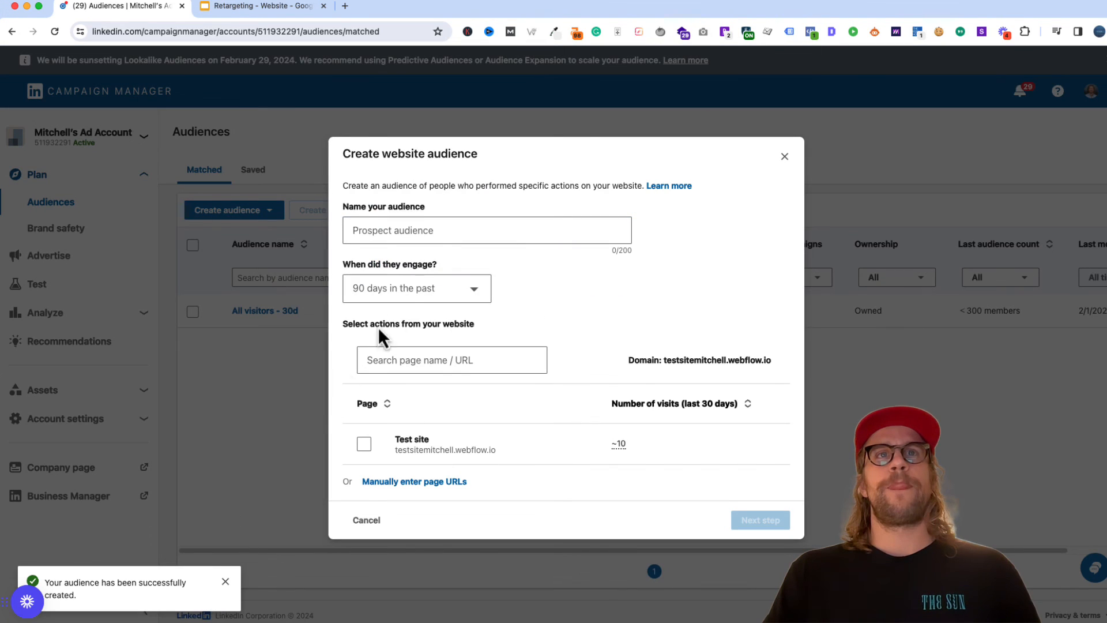
{"action": "left_click", "coordinate": [415, 288]}
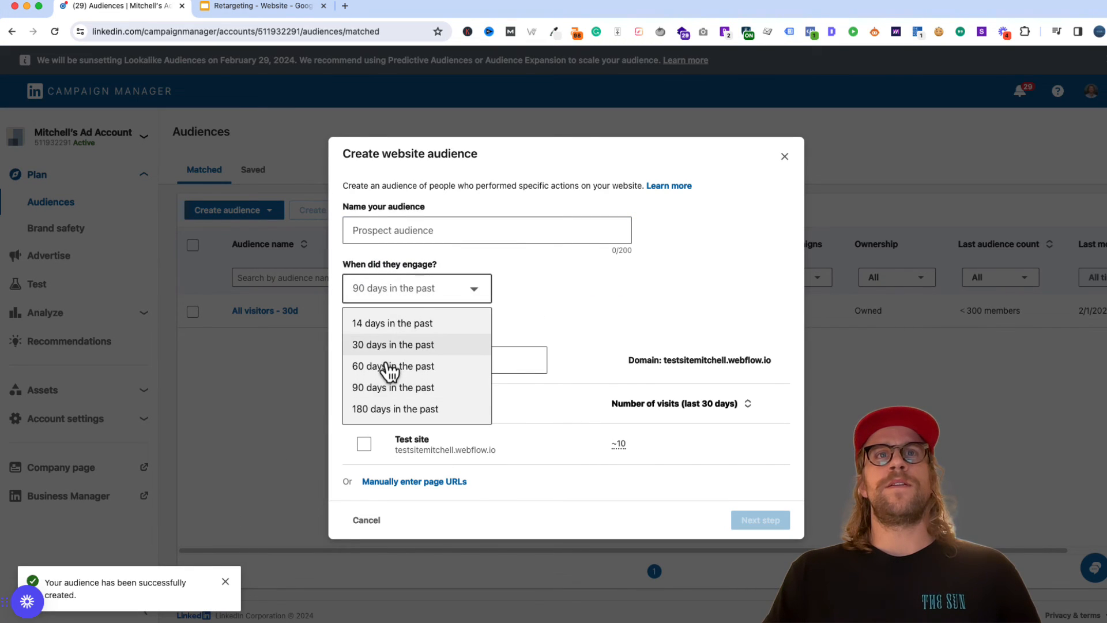
{"action": "left_click", "coordinate": [392, 365]}
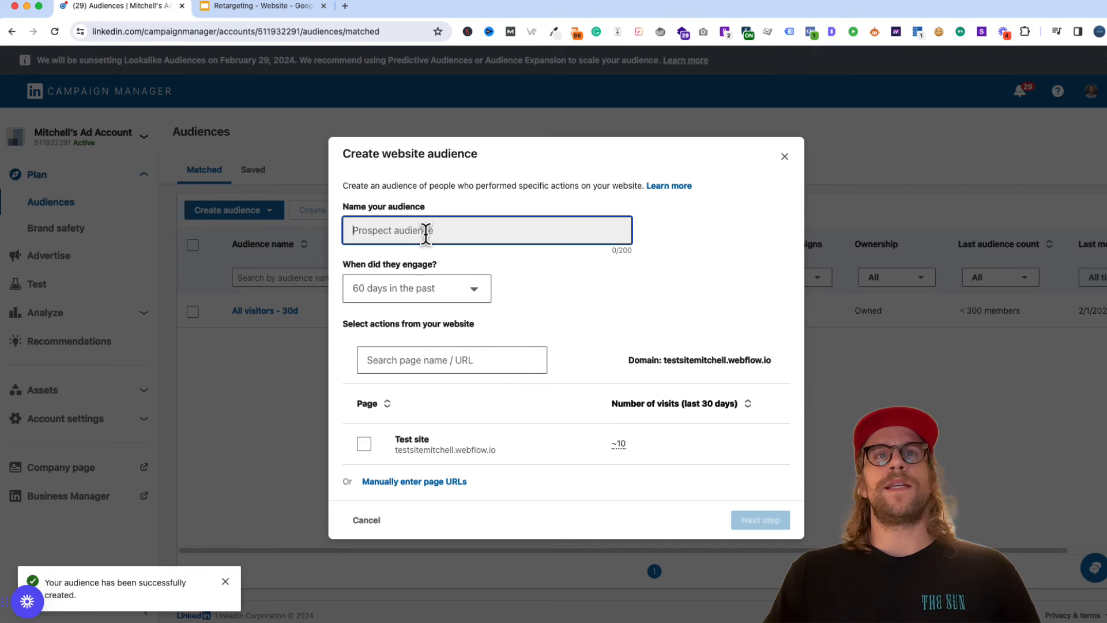
{"action": "type", "text": "All visitors - 60d"}
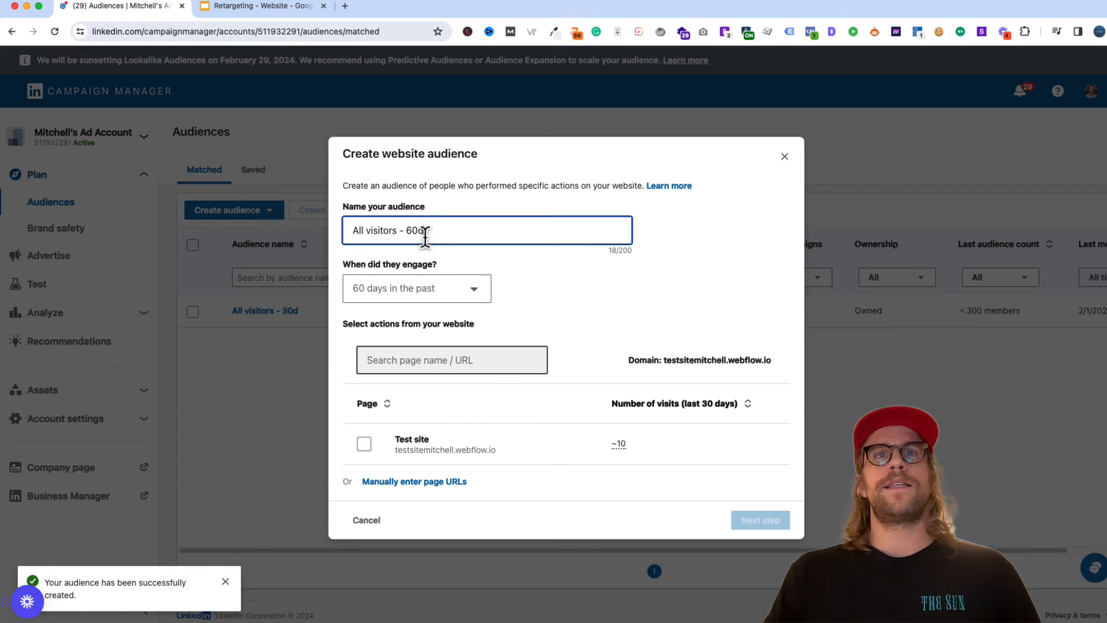
{"action": "left_click", "coordinate": [414, 480]}
{"action": "type", "text": "mitchellgould.com"}
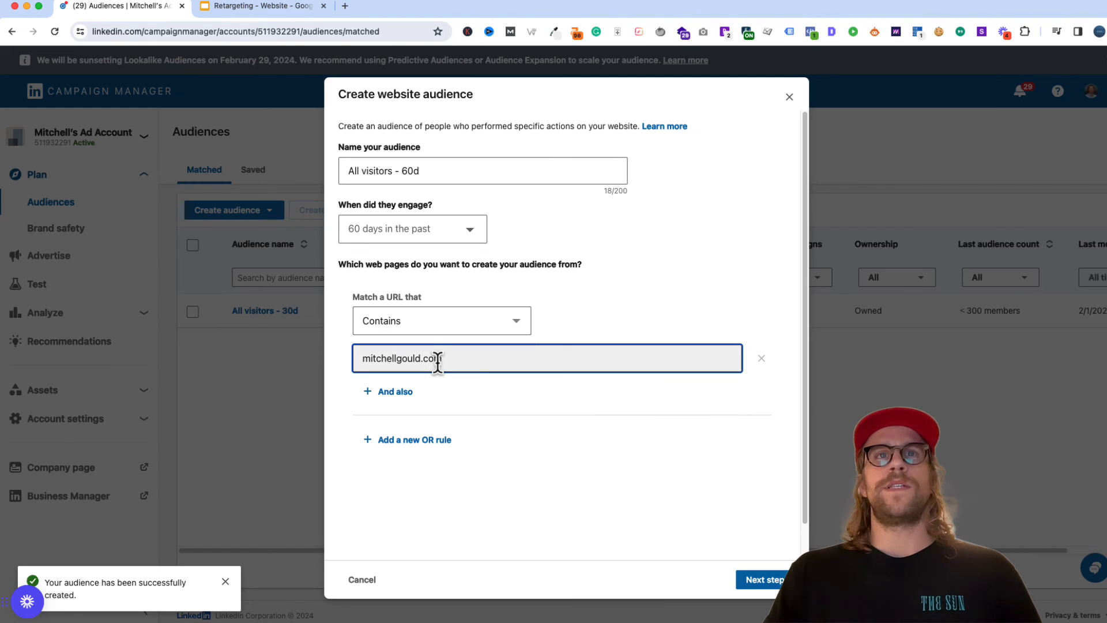
{"action": "left_click", "coordinate": [762, 579]}
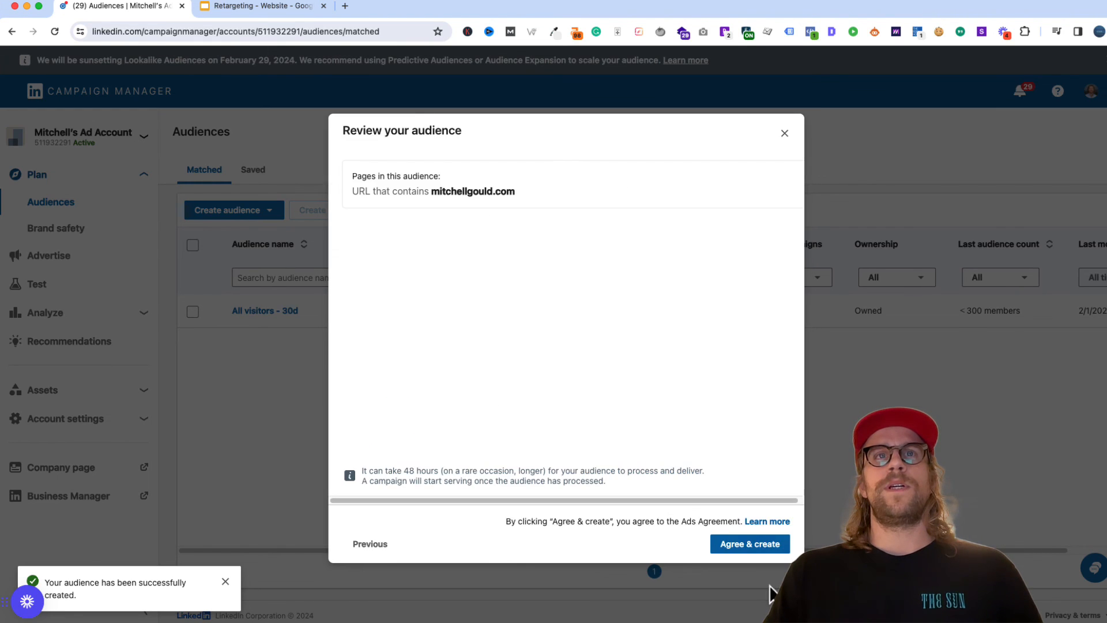
{"action": "left_click", "coordinate": [749, 544]}
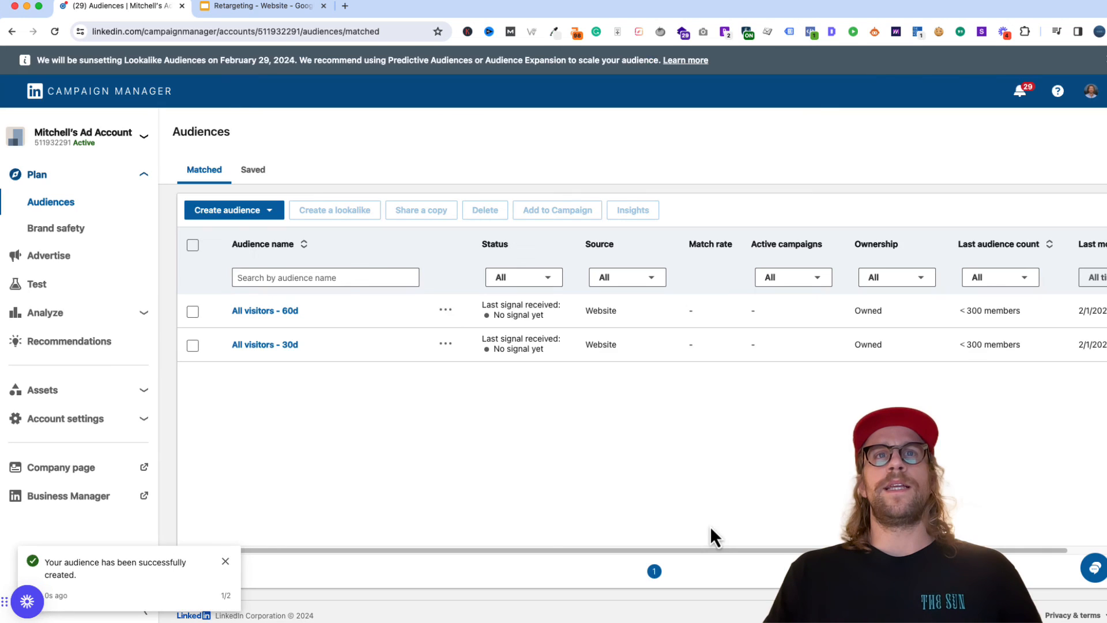
{"action": "mouse_move", "coordinate": [411, 346]}
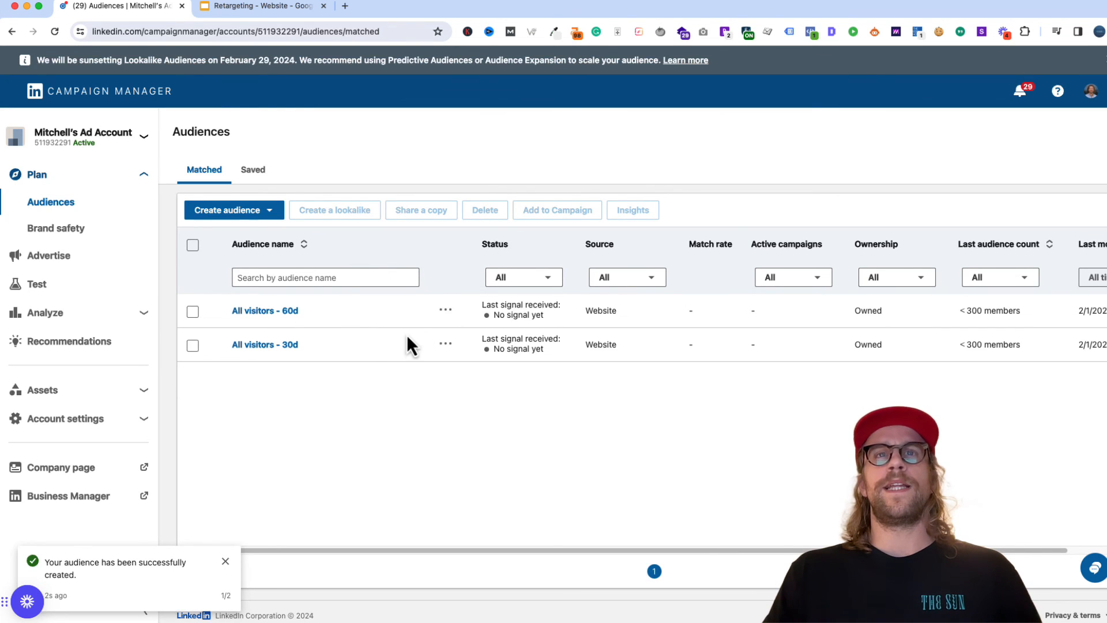
{"action": "left_click", "coordinate": [261, 6]}
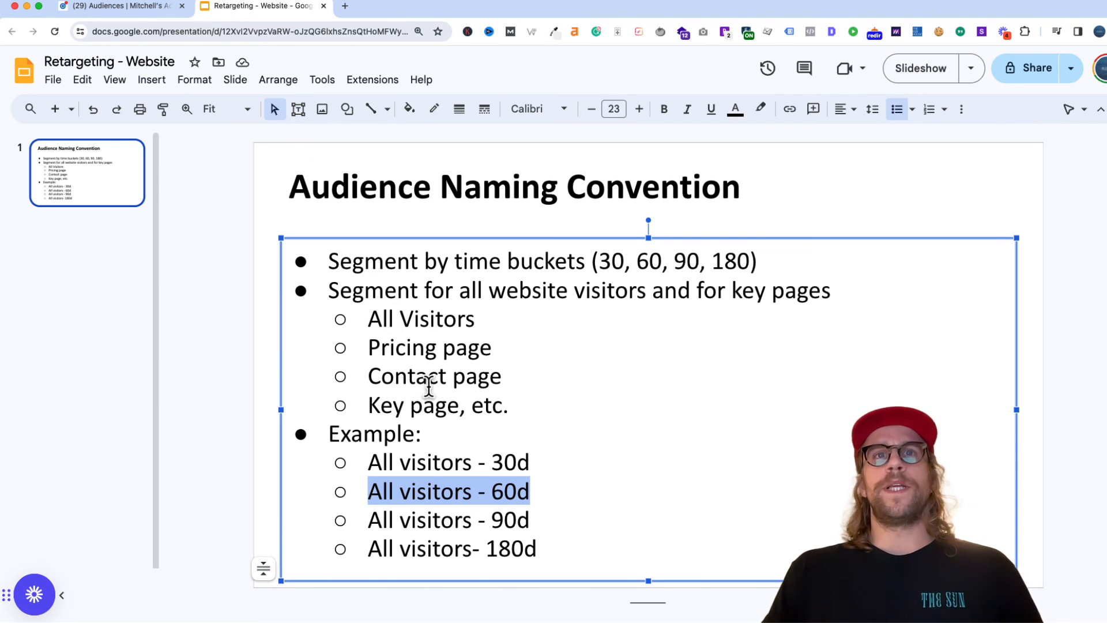
{"action": "left_click", "coordinate": [120, 6]}
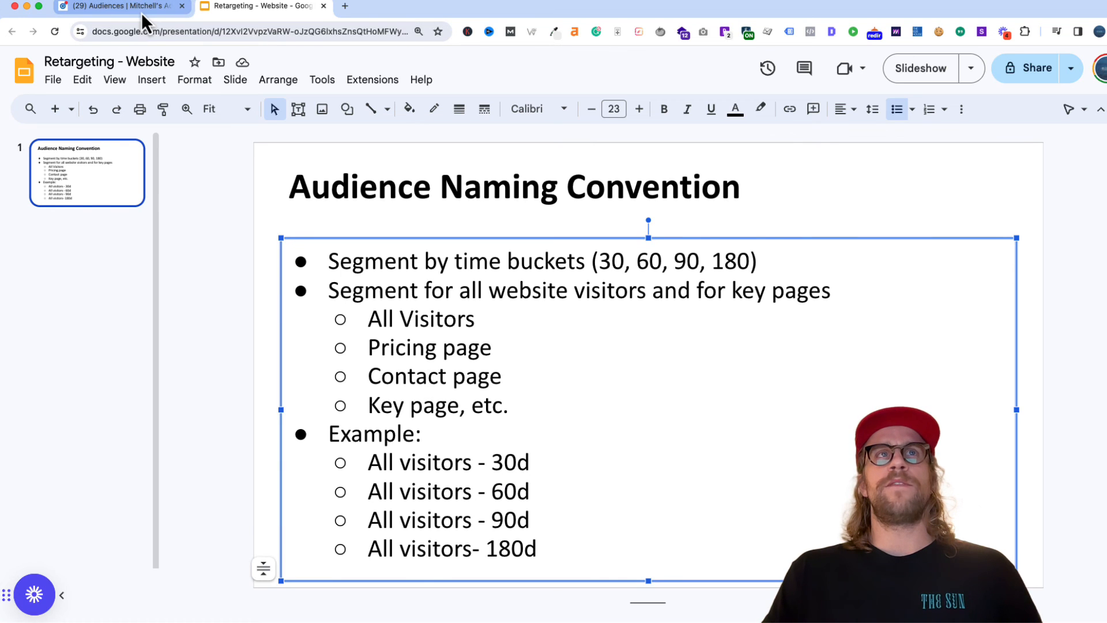
{"action": "left_click", "coordinate": [120, 6]}
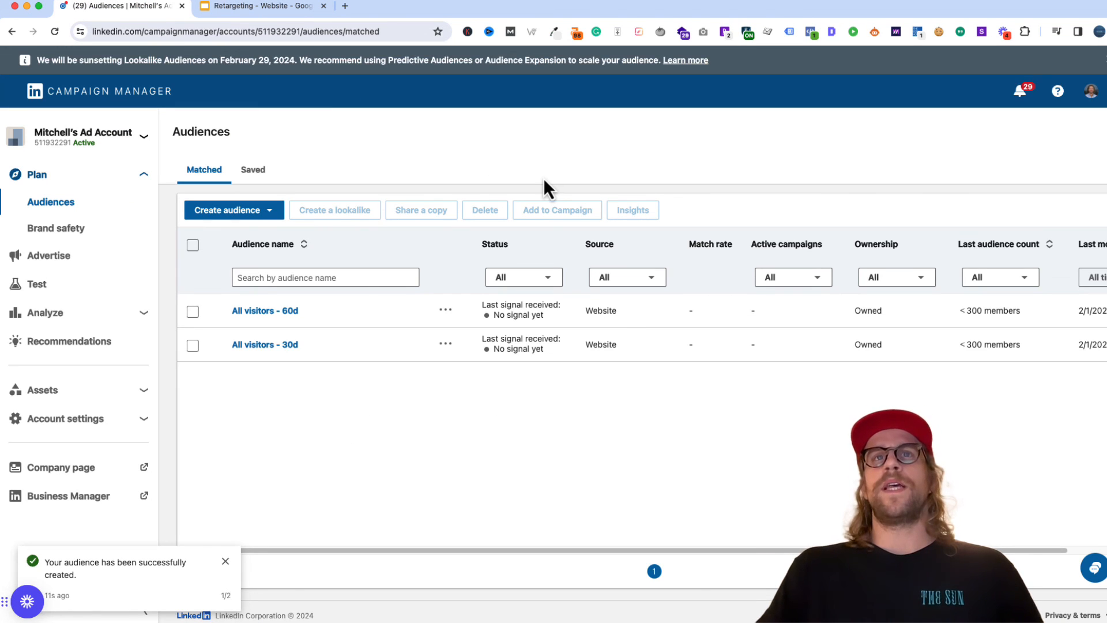